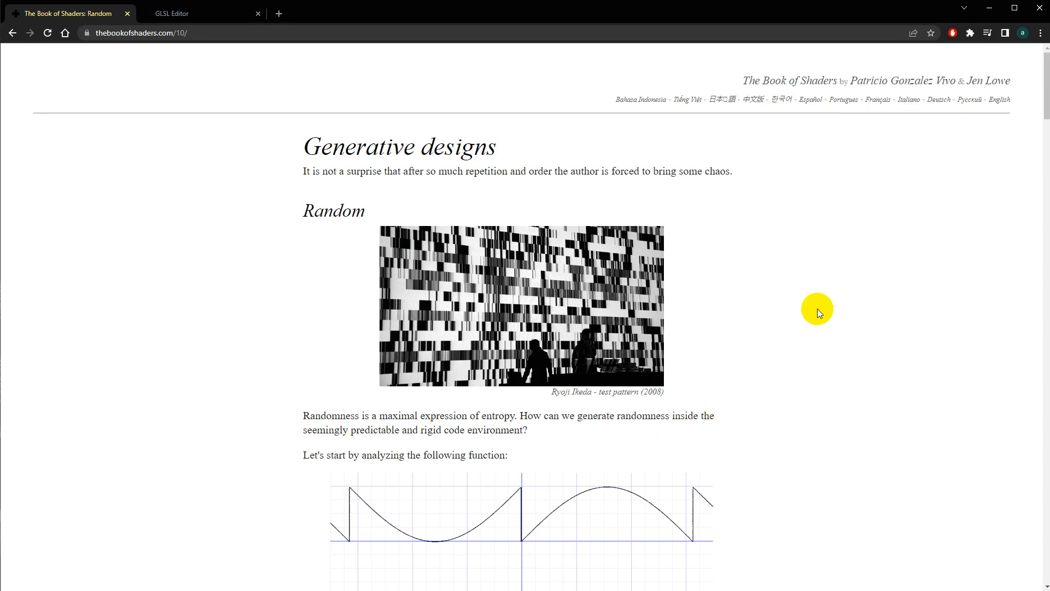
mouse_move(295, 211)
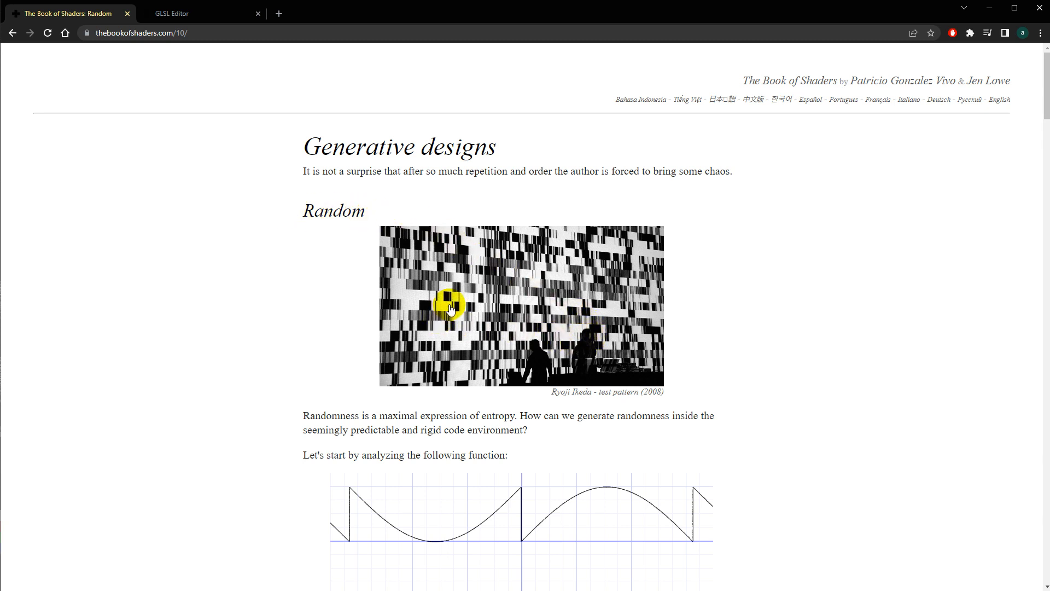
mouse_move(606, 401)
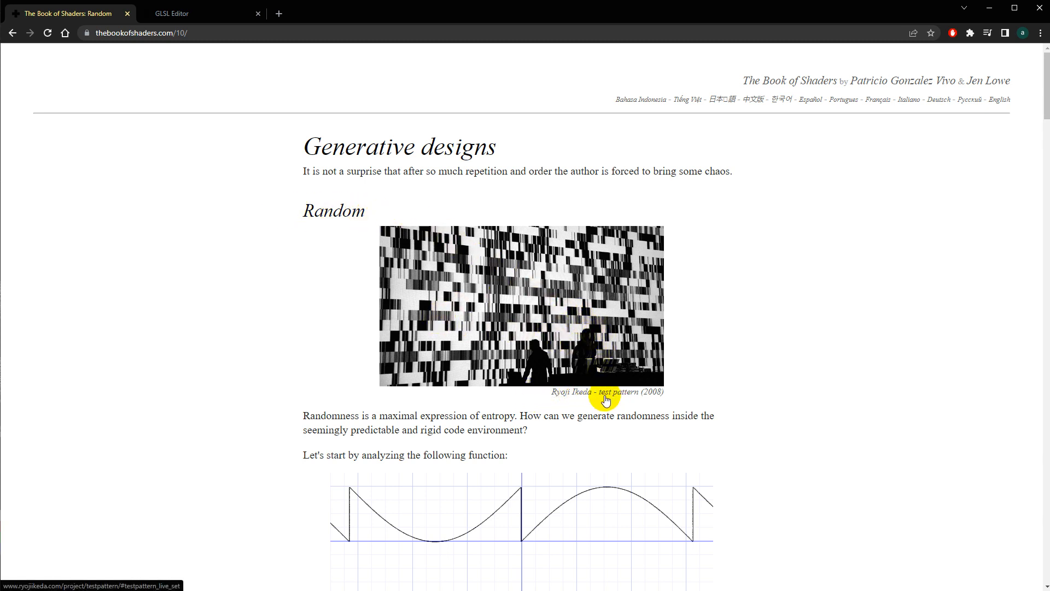
mouse_move(728, 357)
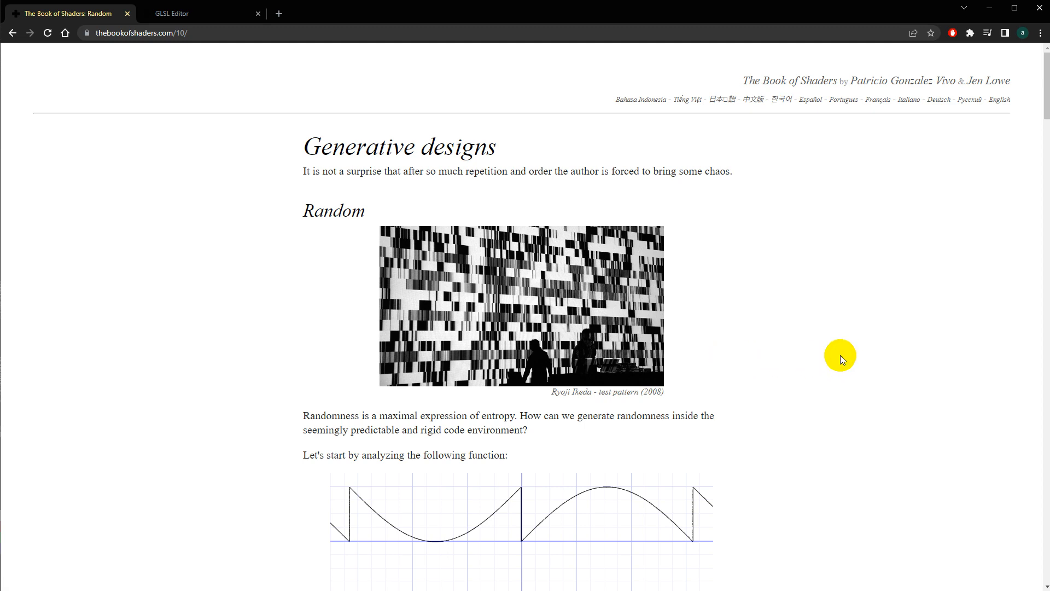
- Switch from the Ryoji_Ikeda network to project1 and delete its six default operators
scroll("down", 3)
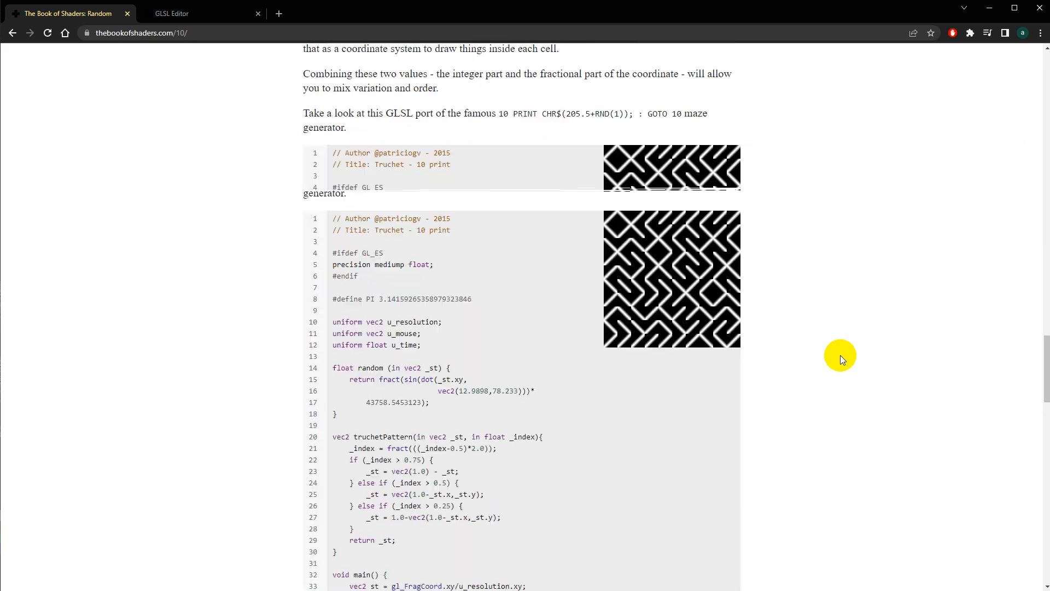
scroll("down", 3)
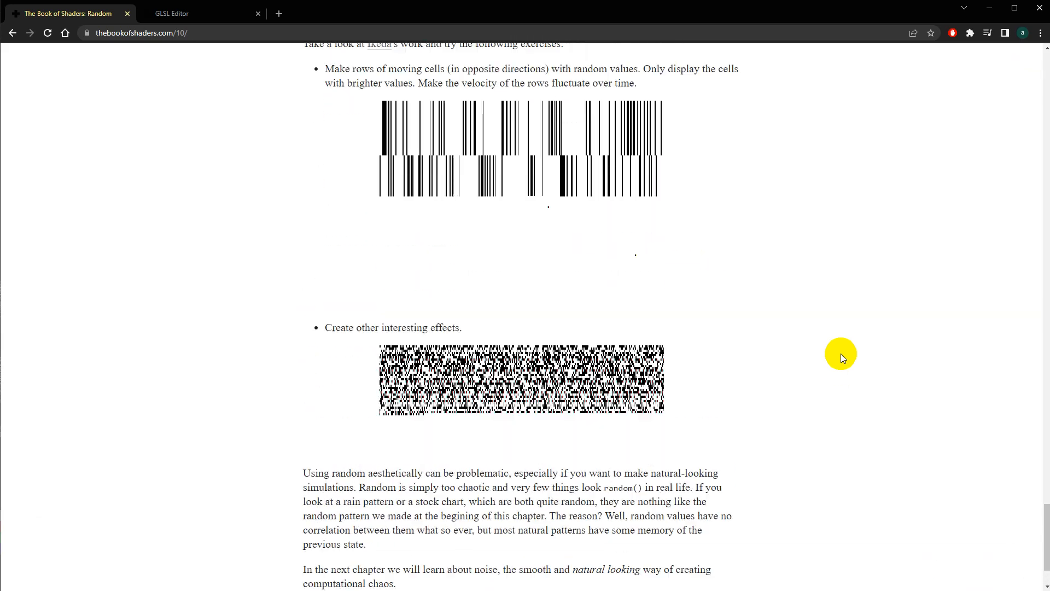
scroll("up", 3)
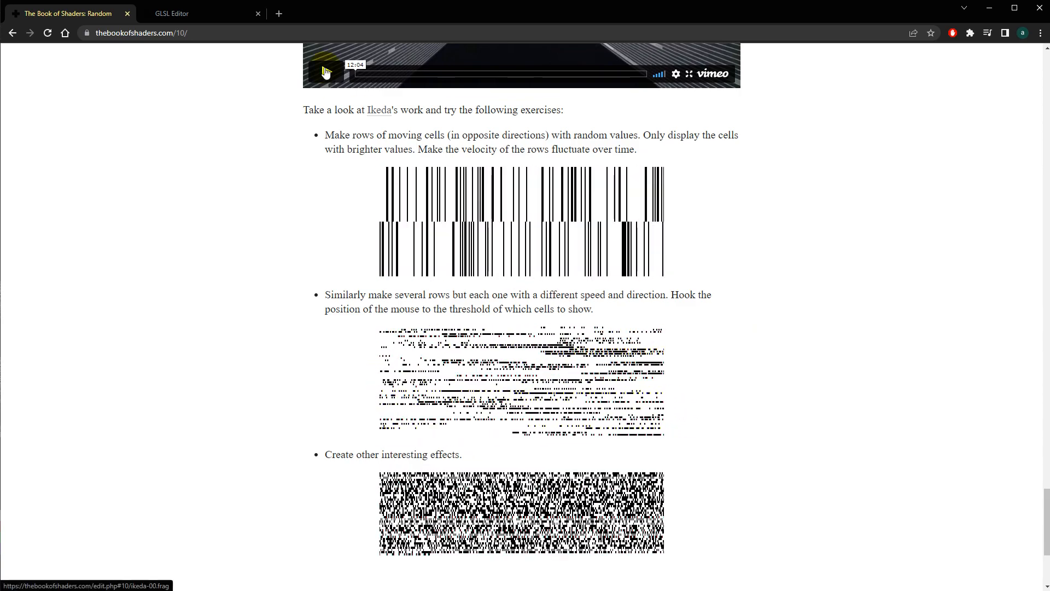
left_click(170, 14)
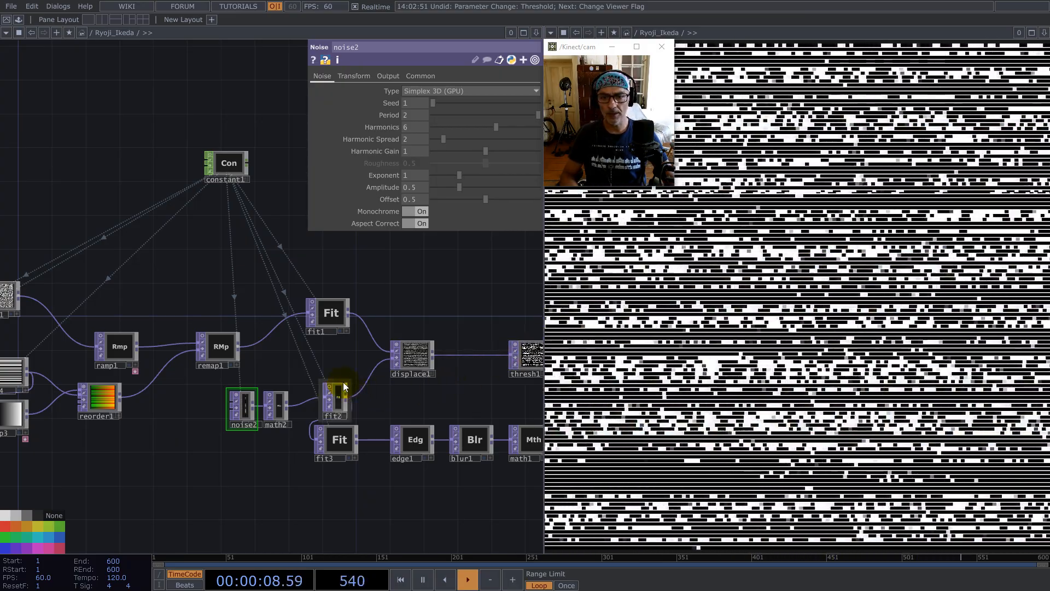
left_click(1045, 32)
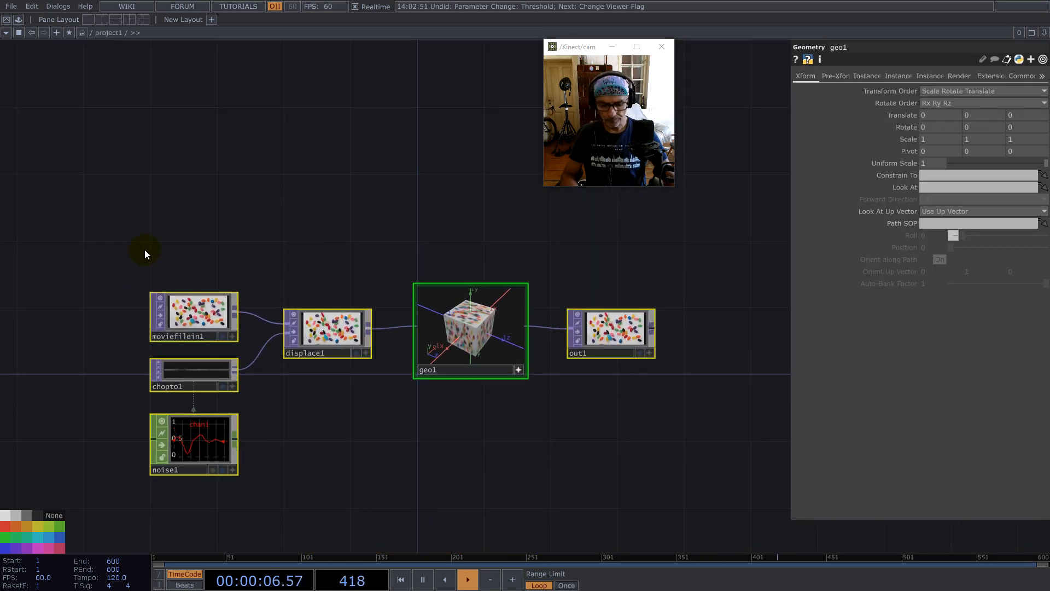
key("Delete")
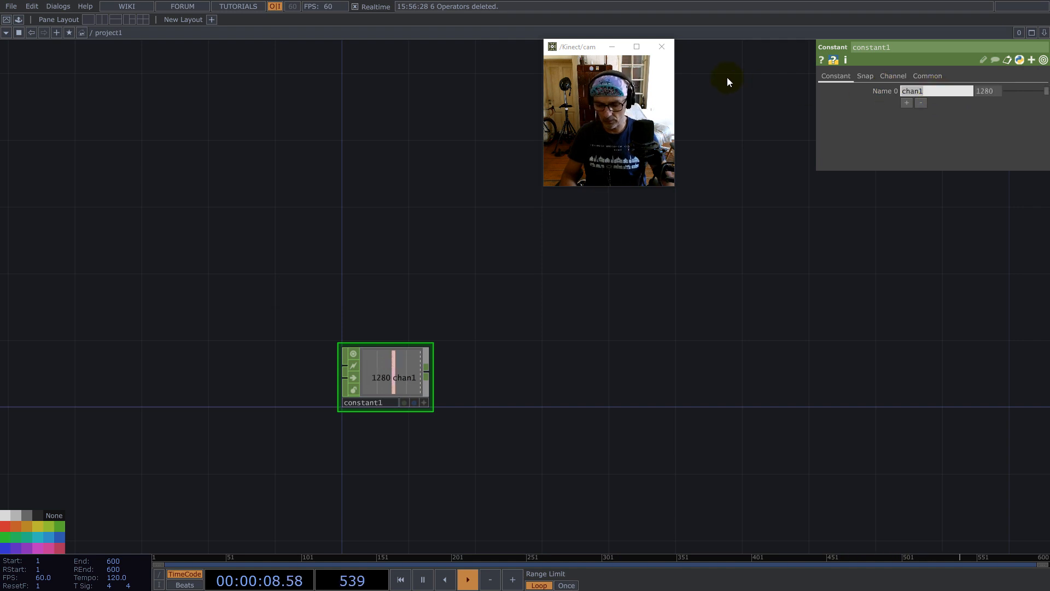
- Name the constant's first channel res and add a second channel named row
type("res")
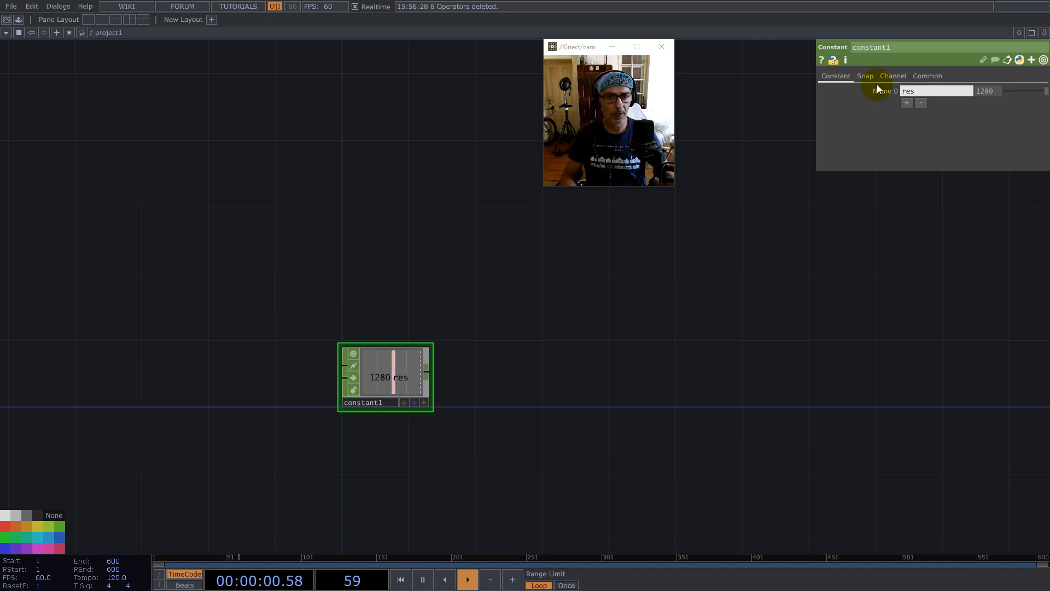
left_click(906, 103)
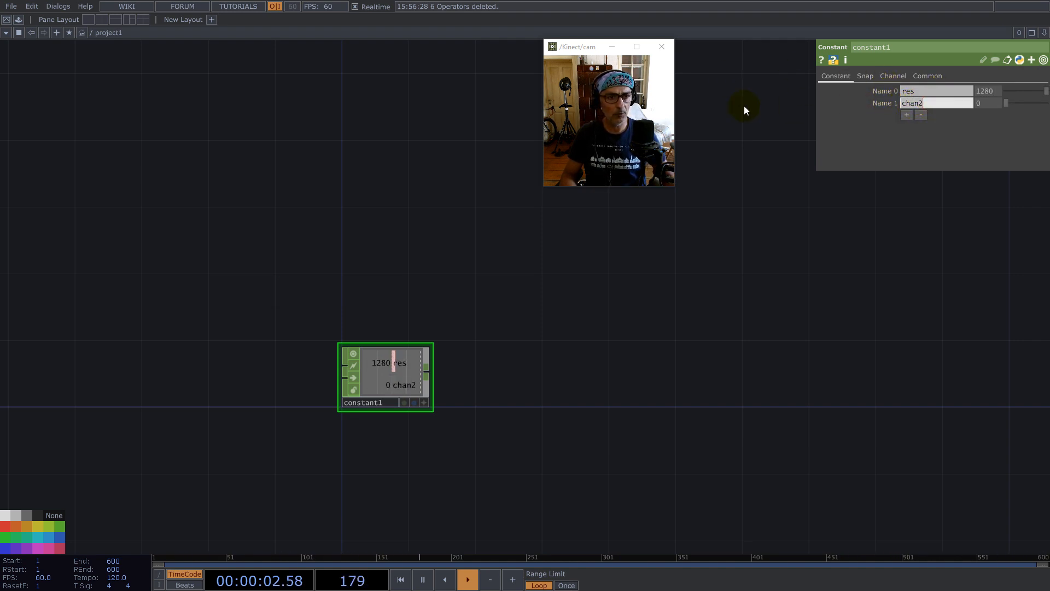
type("row")
left_click(991, 102)
type("128")
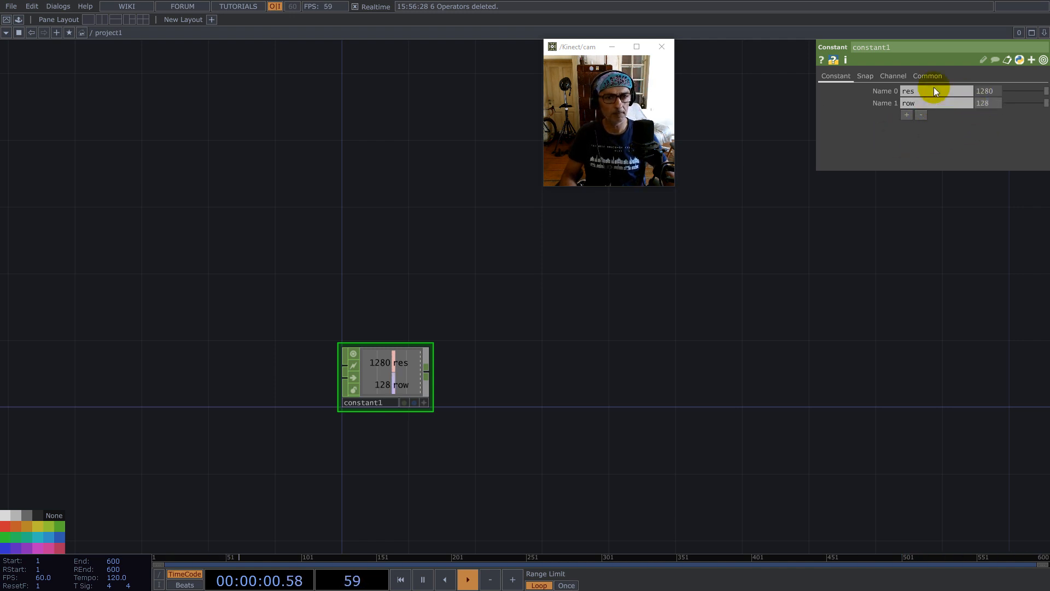
mouse_move(910, 184)
type("32")
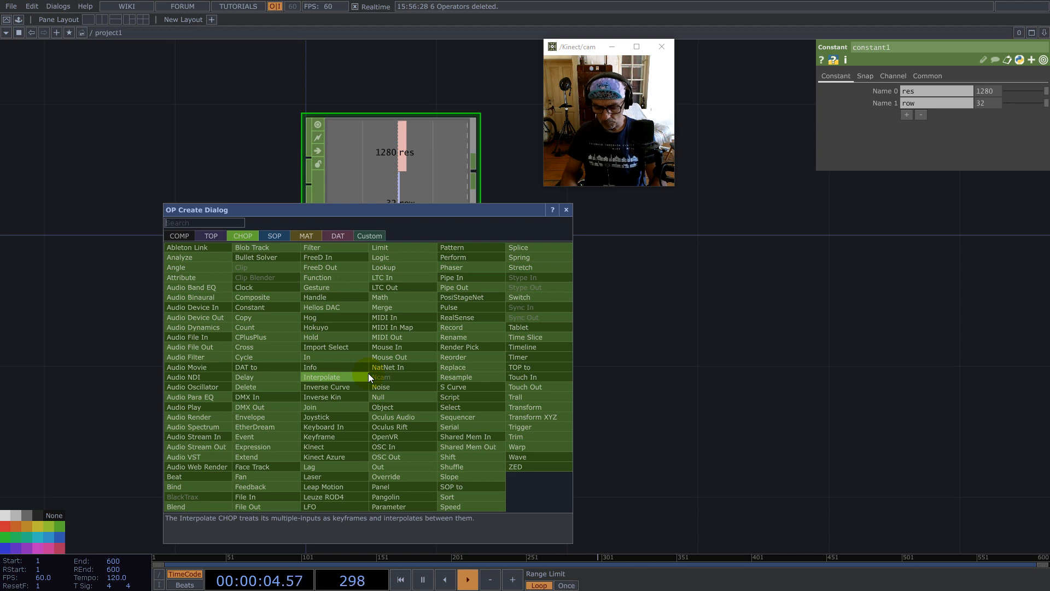
- Add a Noise TOP sized from the row channel, viewed with Nearest Pixel, followed by a null
type("n")
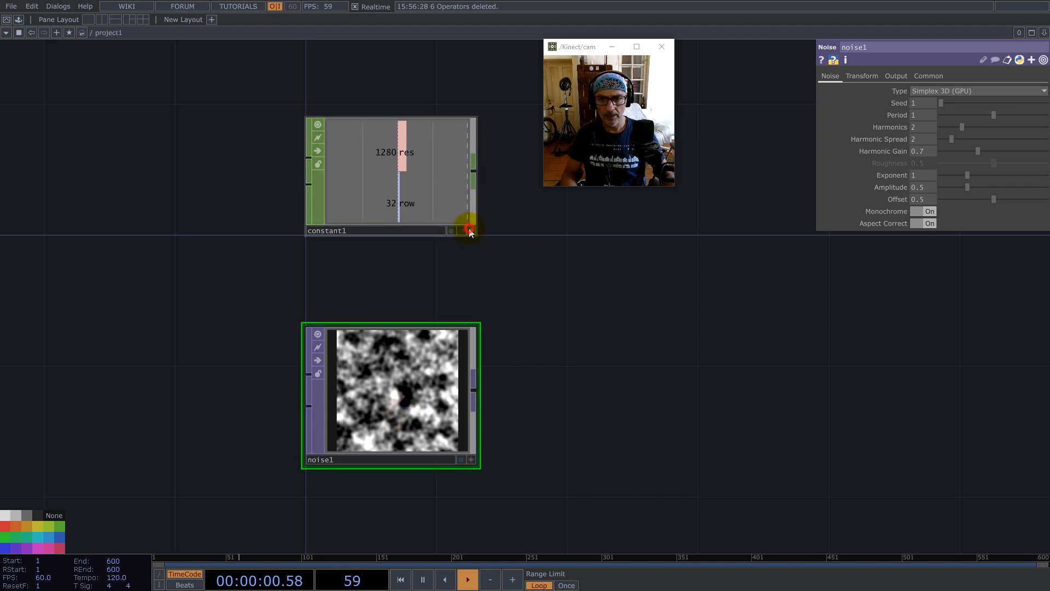
left_click(928, 76)
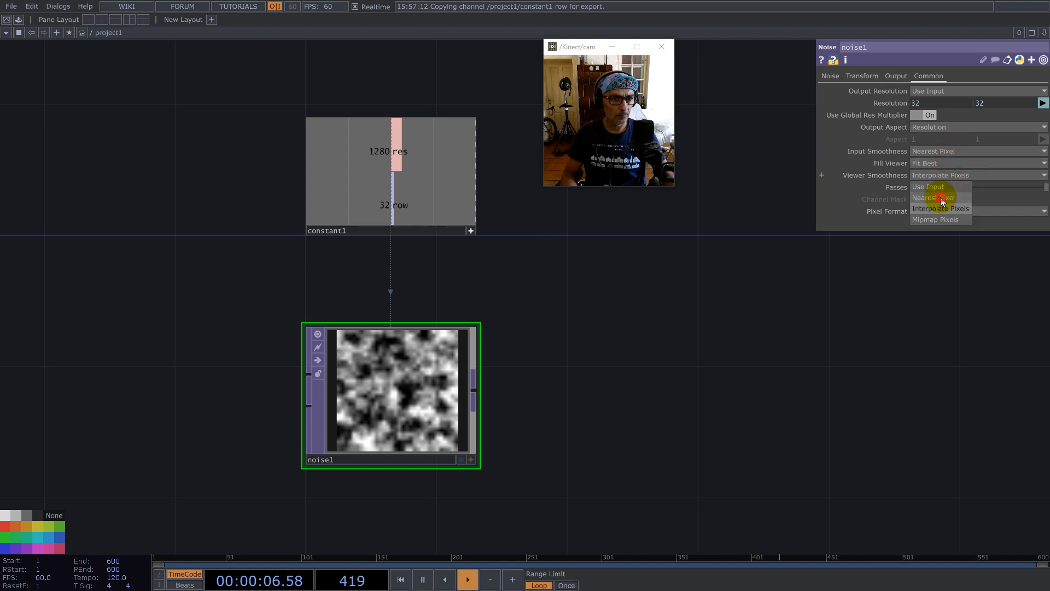
left_click(941, 197)
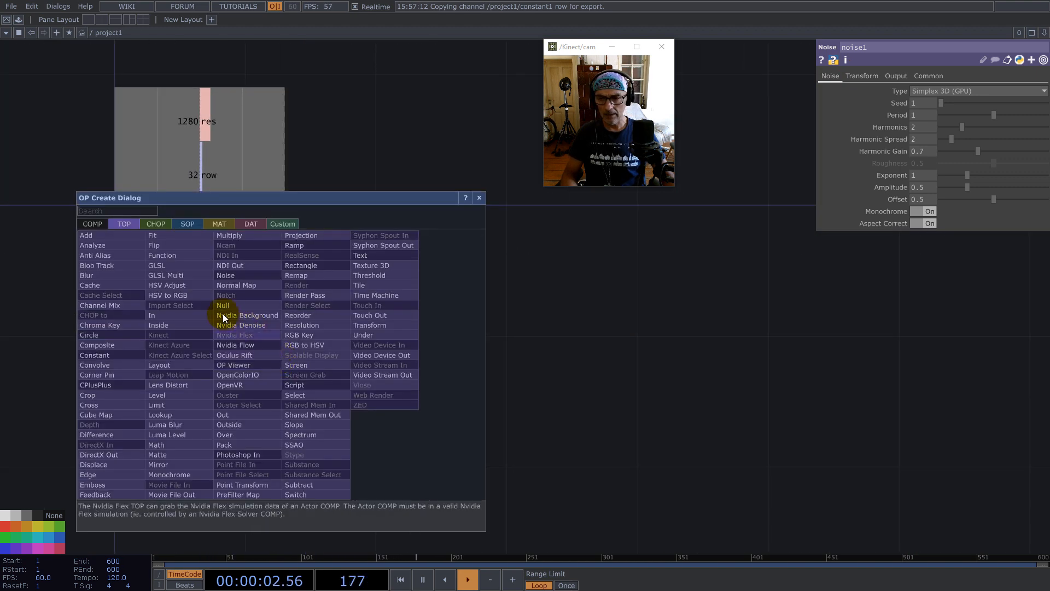
left_click(223, 305)
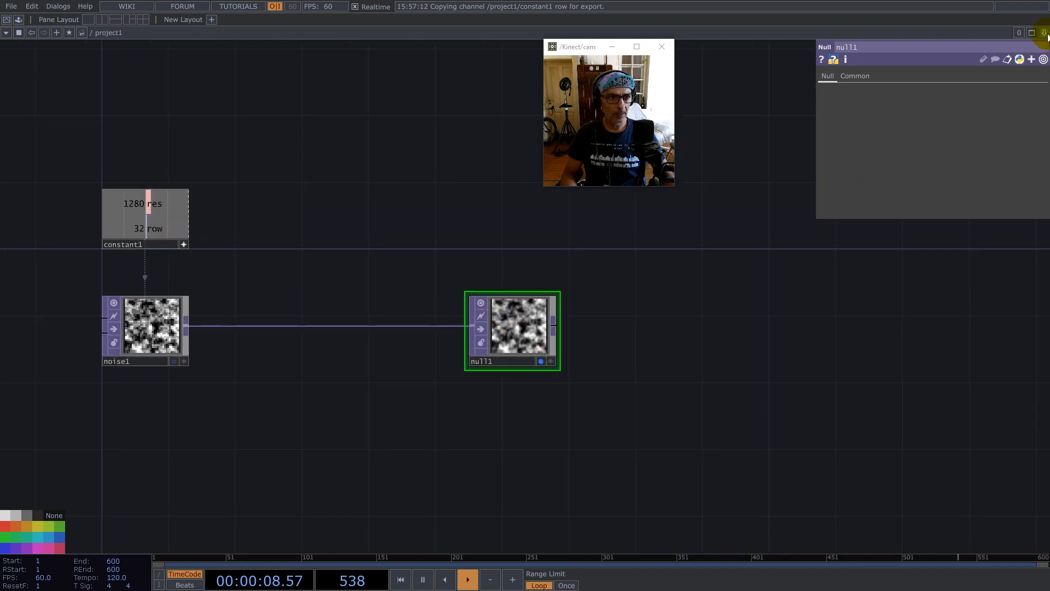
- Split the pane left/right and show the null1 viewer in the right pane
left_click(1044, 31)
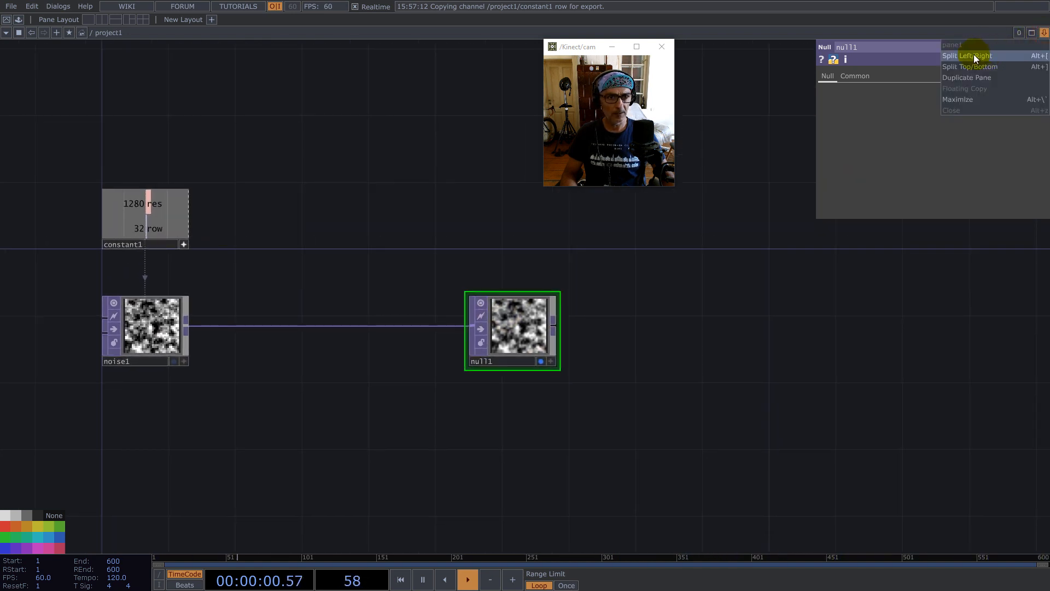
left_click(963, 54)
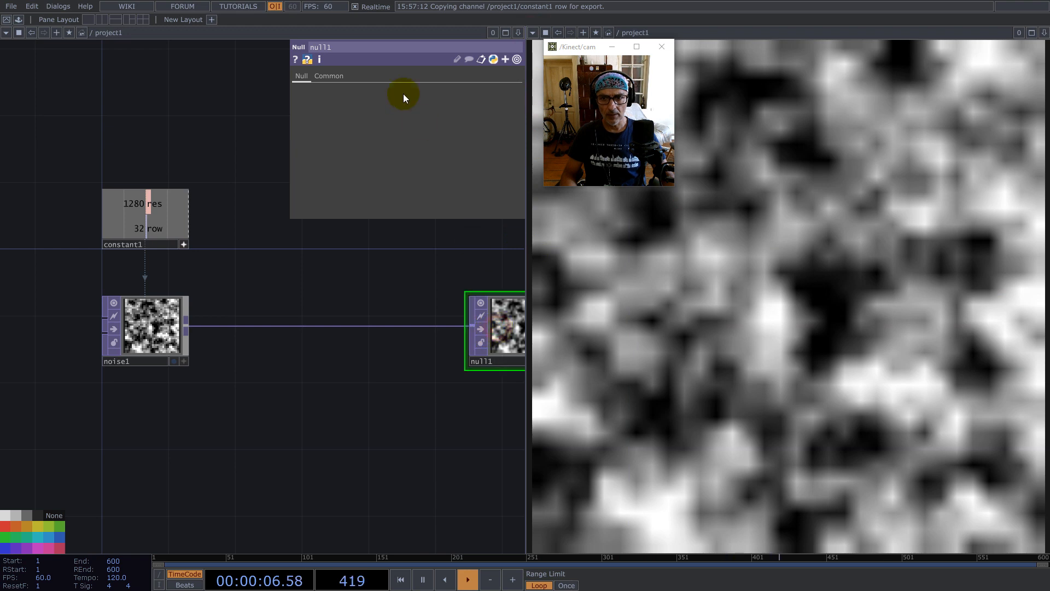
left_click(328, 76)
type("fi")
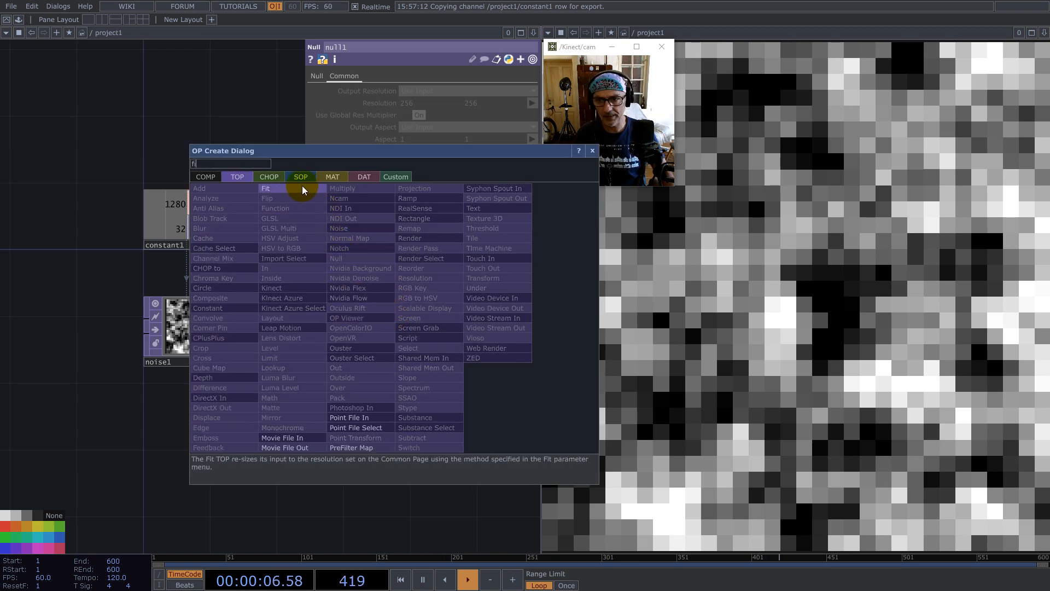
- Insert a Fit TOP using the res resolution with Nearest Pixel, then a Threshold TOP after noise1
left_click(265, 189)
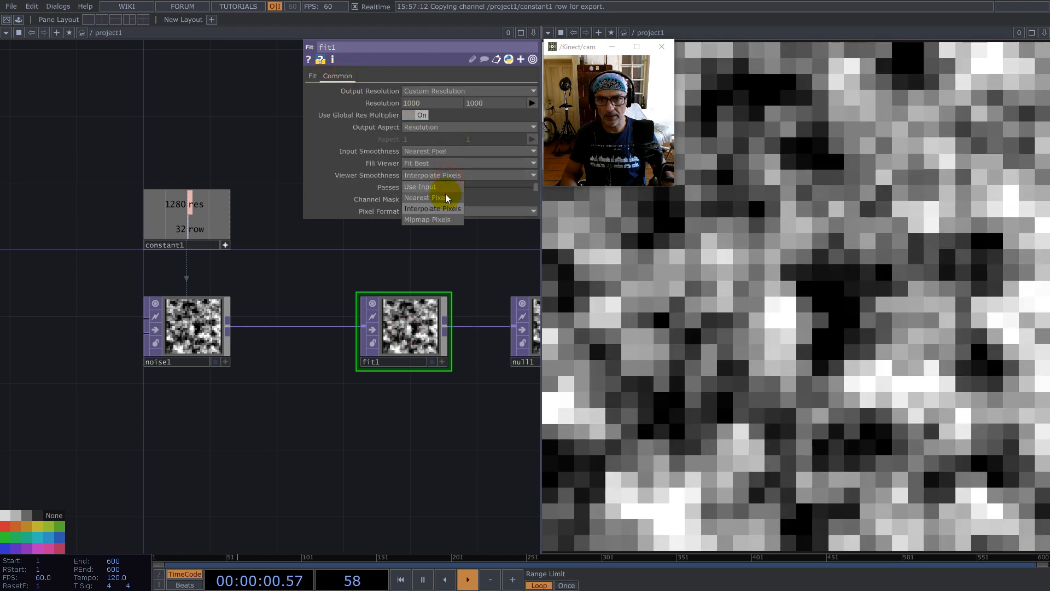
left_click(416, 197)
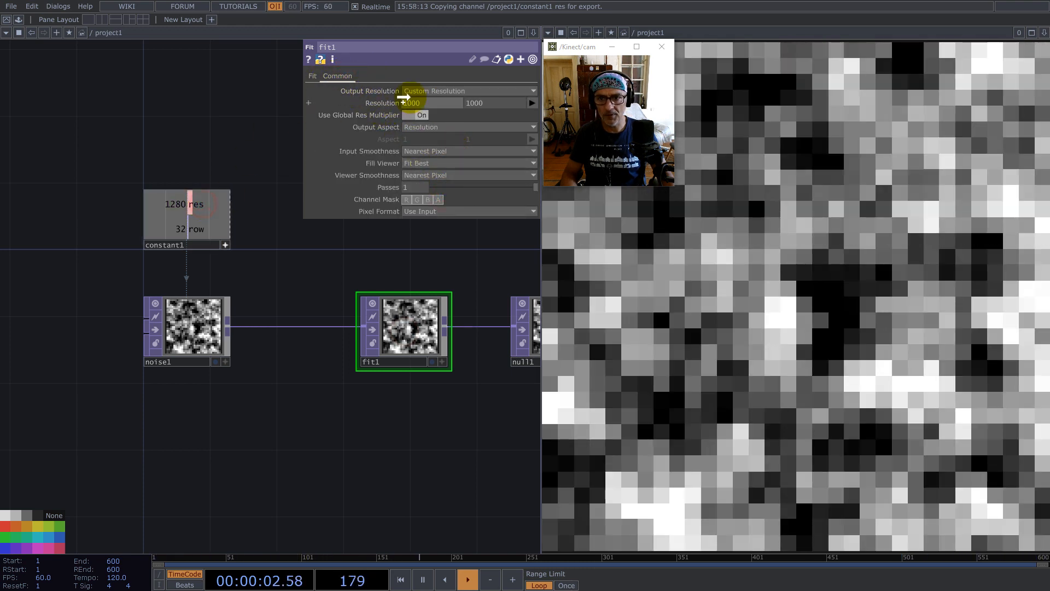
left_click(312, 75)
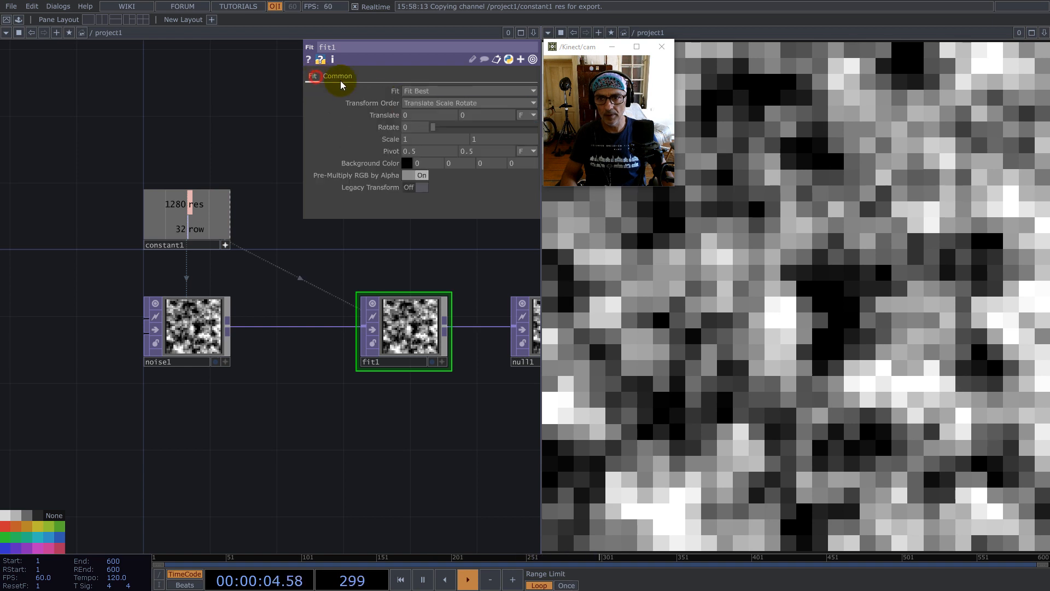
left_click(468, 91)
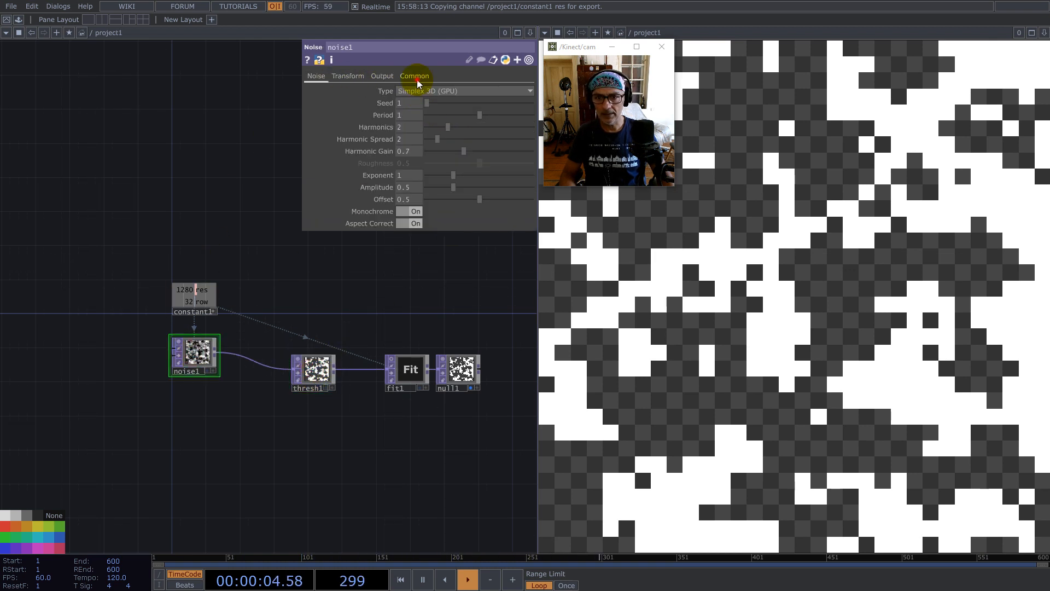
- Drag the thresh1 Threshold slider from 0.5 down to 0.435
left_click(415, 76)
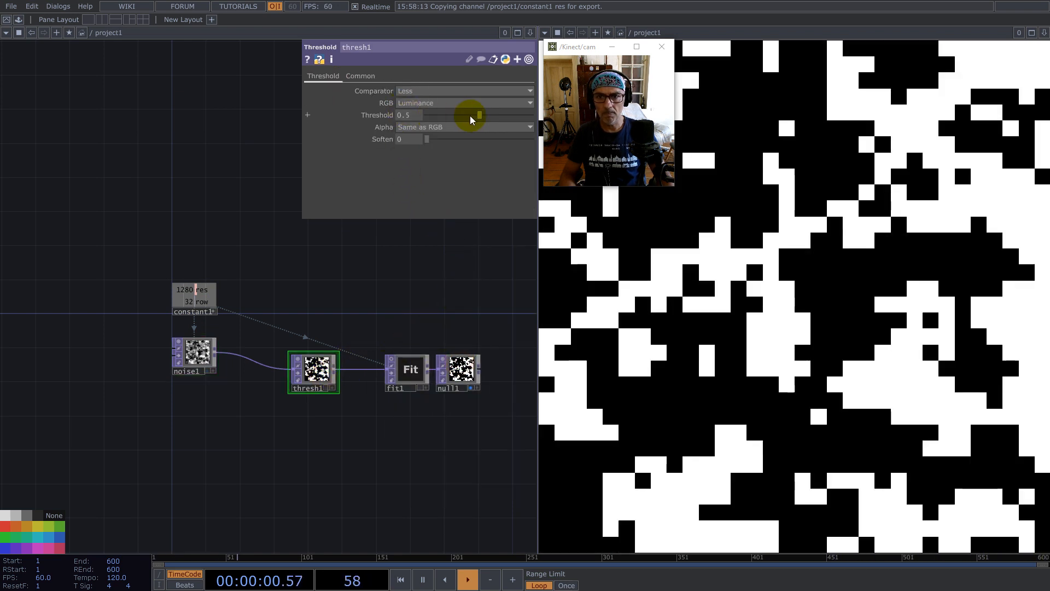
left_click_drag(469, 115, 481, 115)
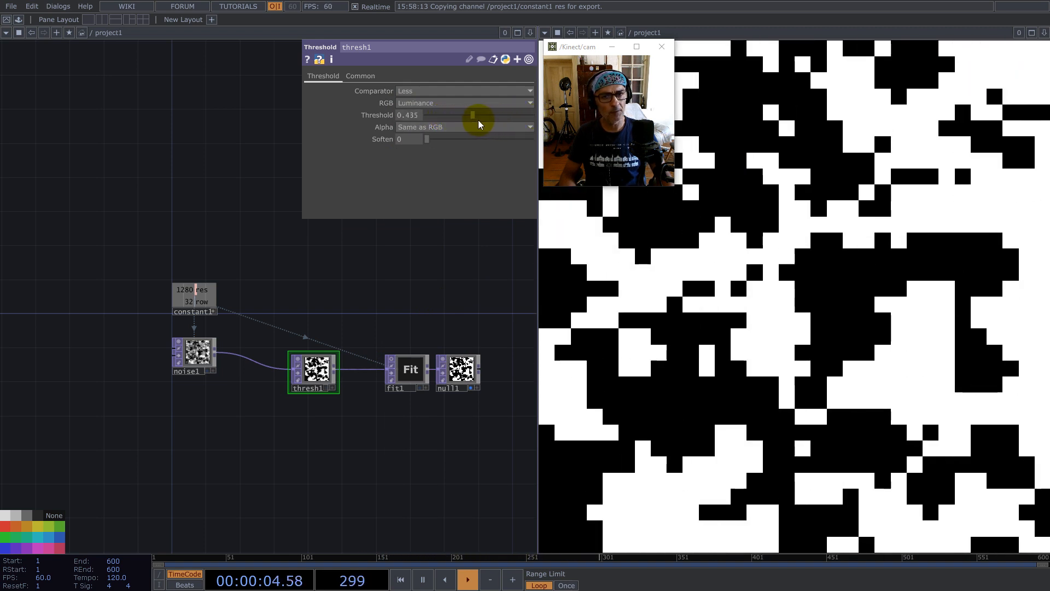
left_click_drag(473, 115, 465, 115)
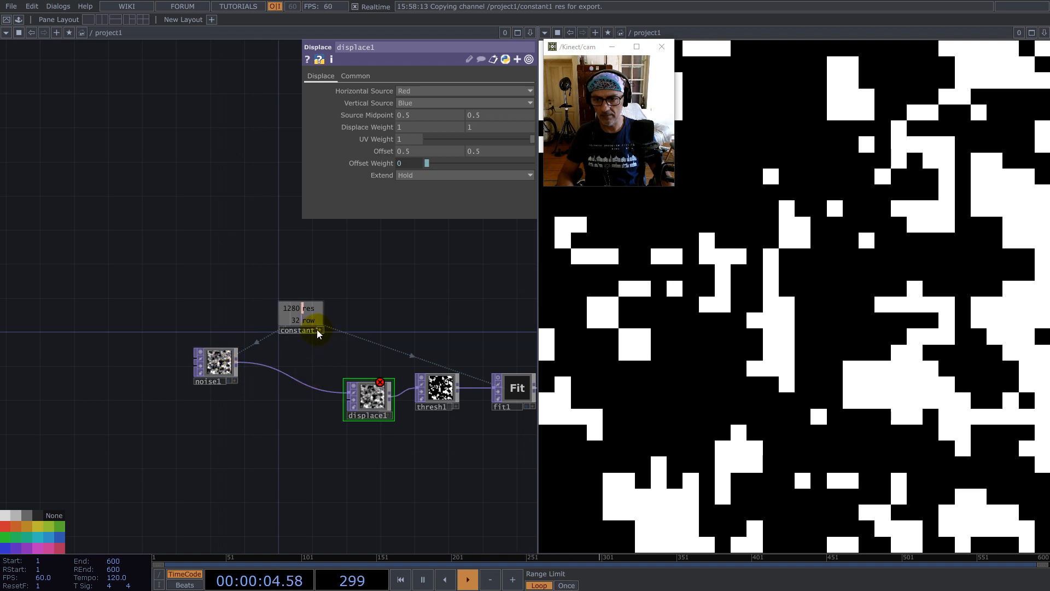
- Inspect constant1, then rewire noise1 into fit1 feeding displace1
left_click(300, 320)
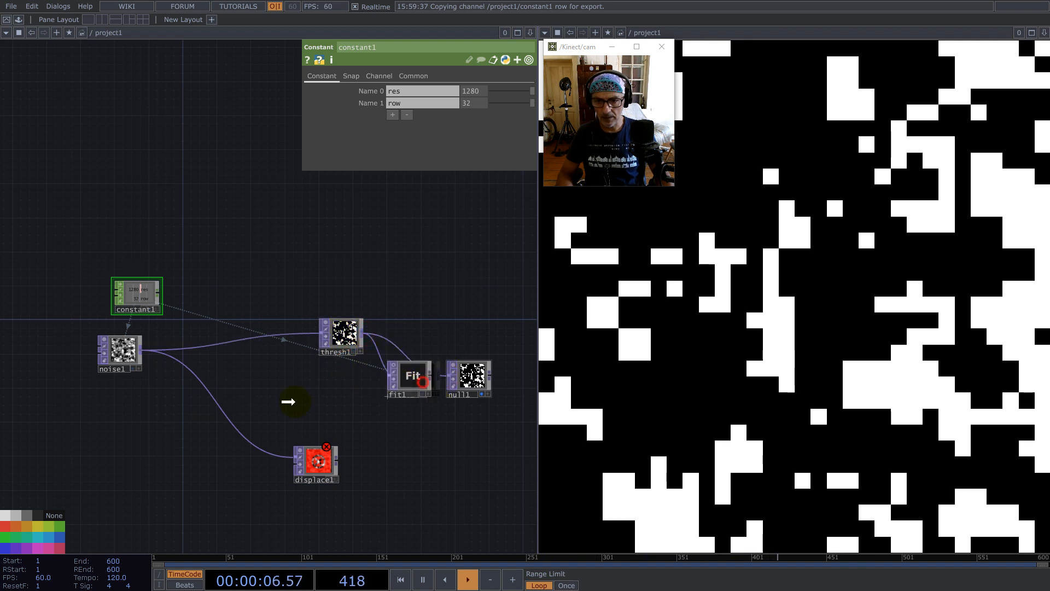
left_click_drag(410, 379, 223, 375)
type("n")
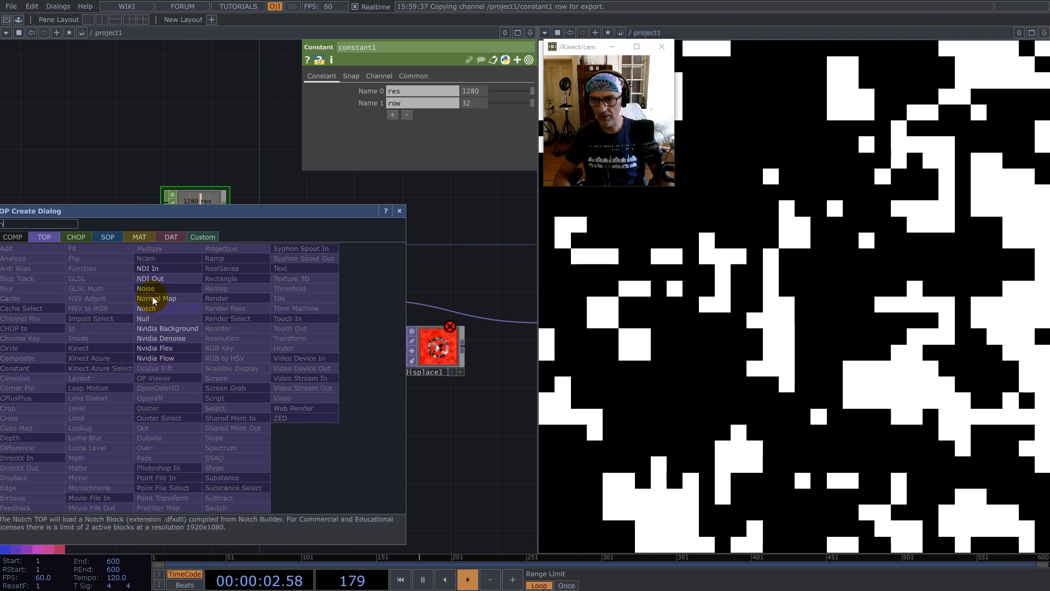
- Add noise2 at 1 x 32 resolution with Nearest Pixel viewing and a mono pixel format
left_click(145, 289)
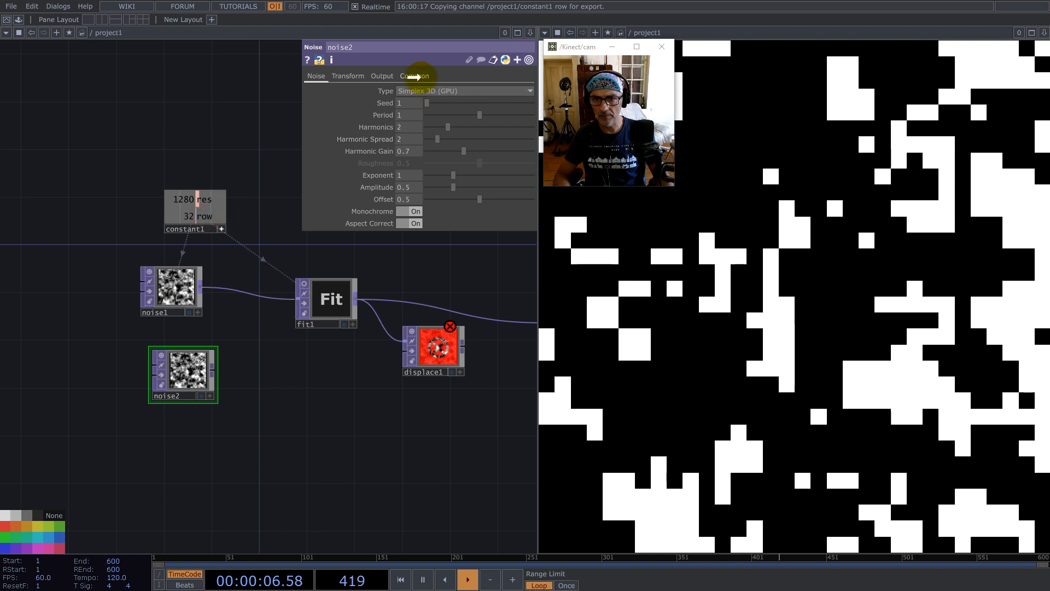
left_click(415, 76)
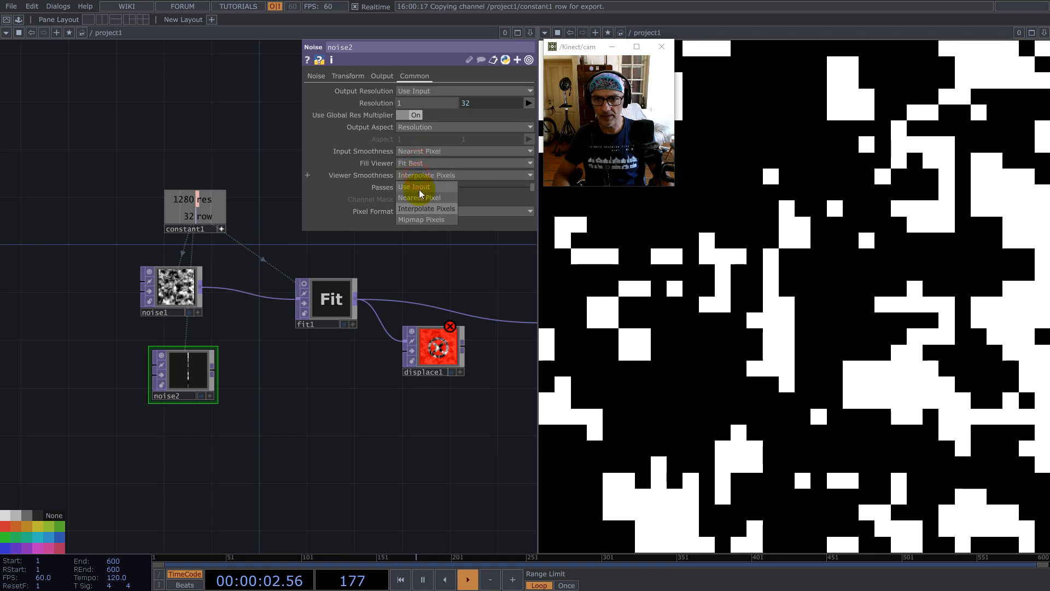
left_click(421, 197)
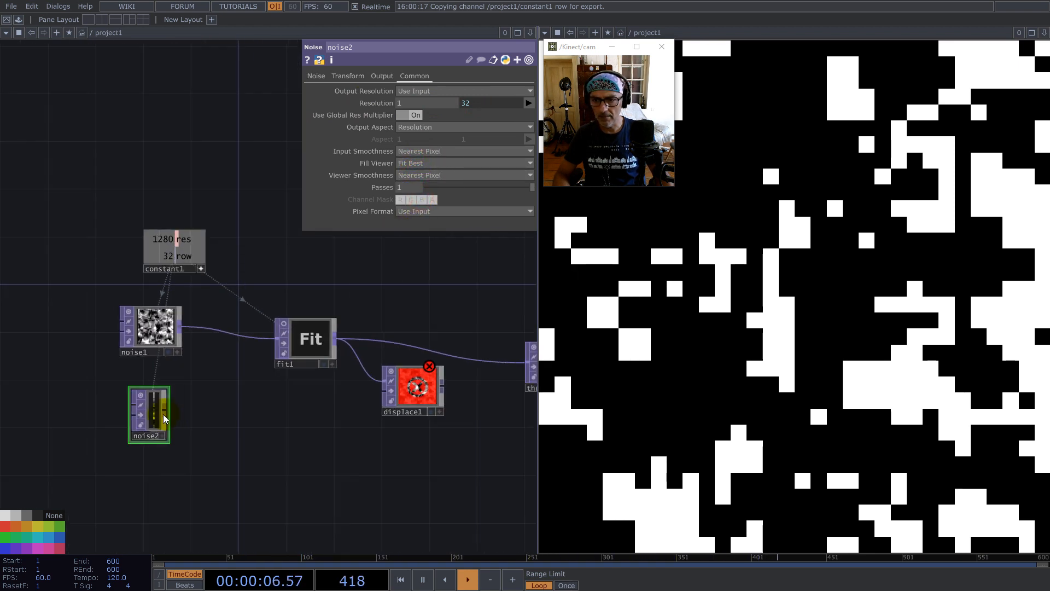
left_click(465, 211)
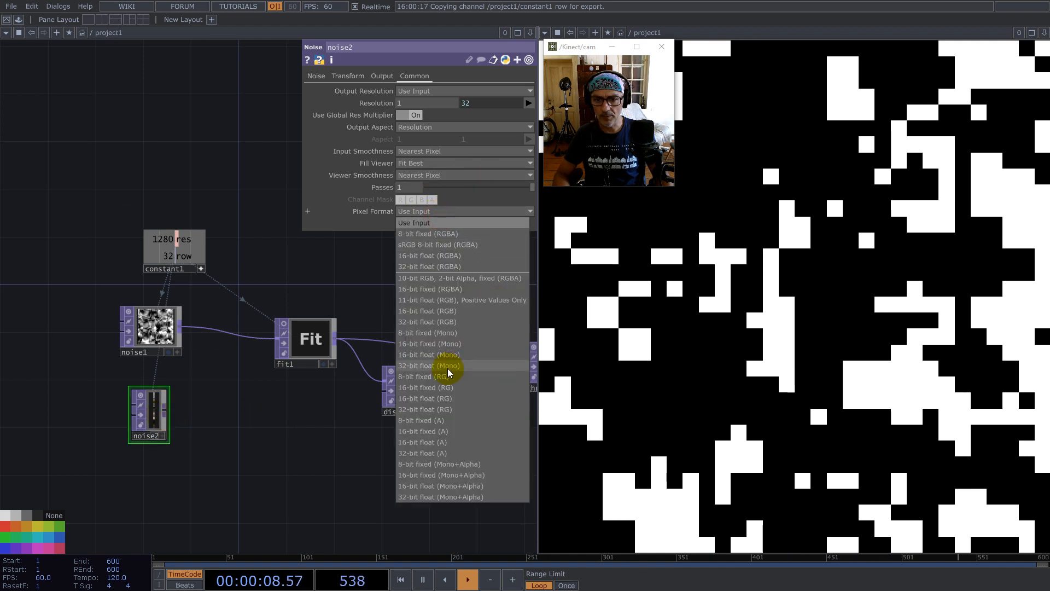
left_click(448, 366)
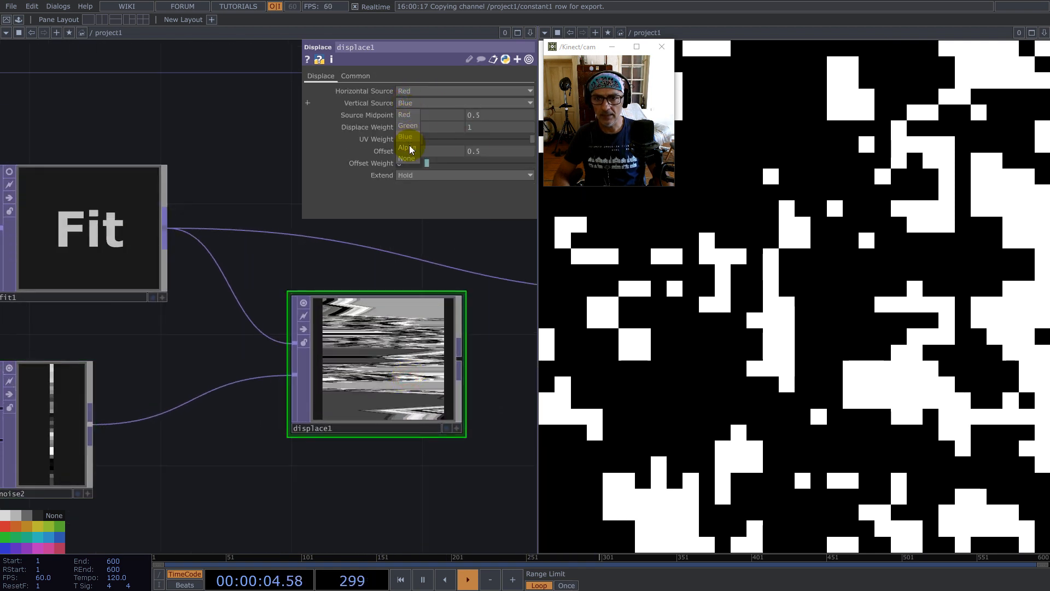
- Set displace1 Vertical Source to None, Nearest Pixel viewing, and adjust its edge extension
left_click(407, 158)
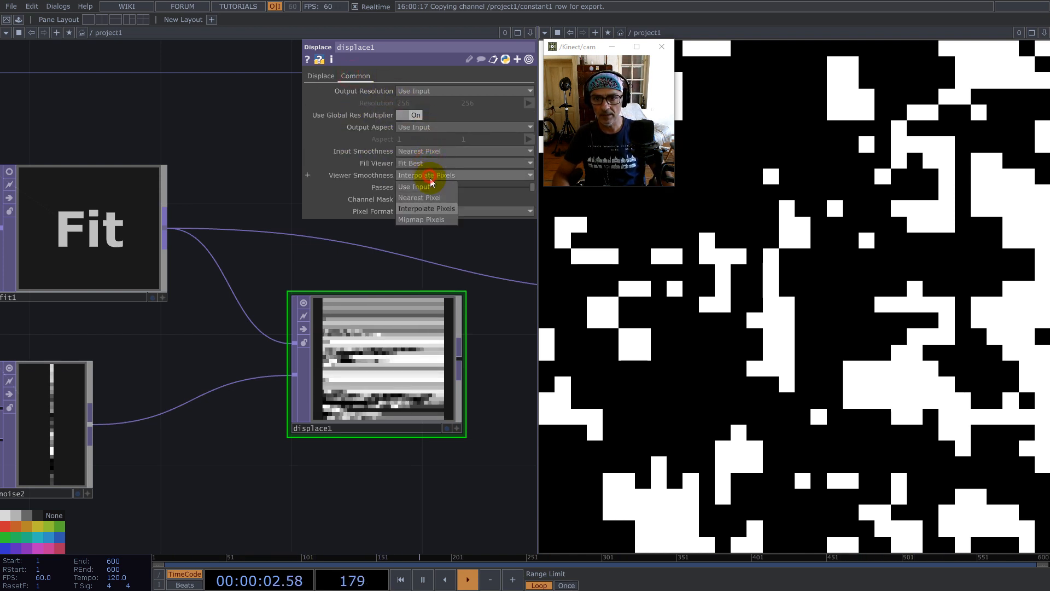
left_click(420, 197)
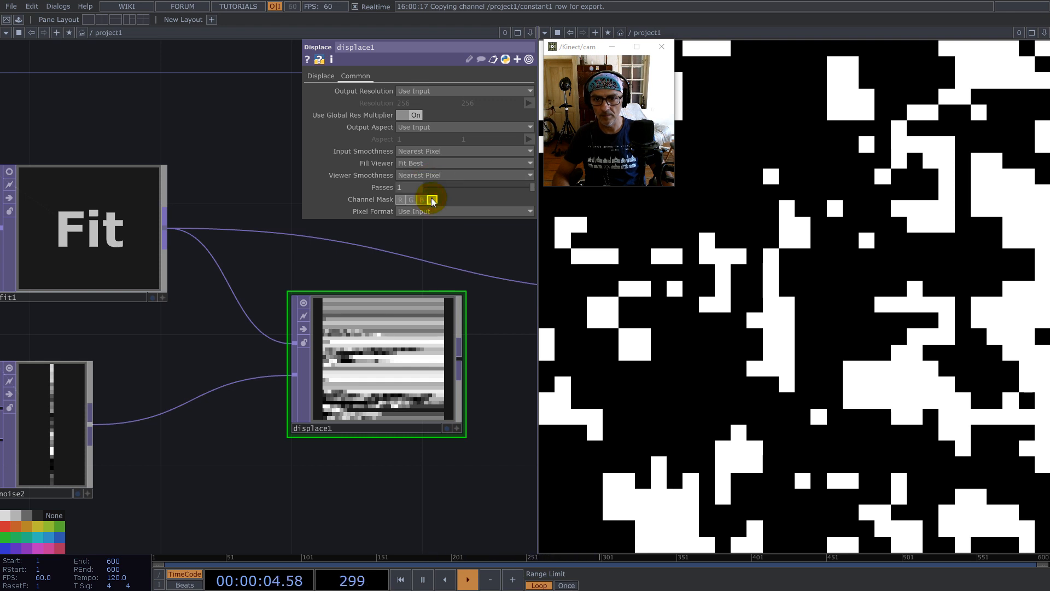
left_click(321, 76)
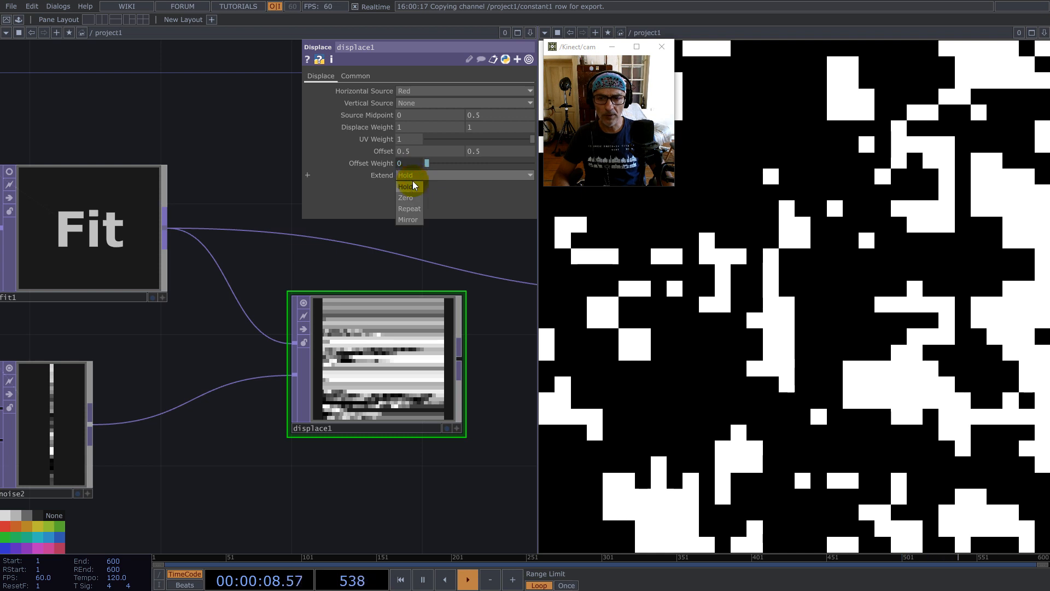
left_click(409, 208)
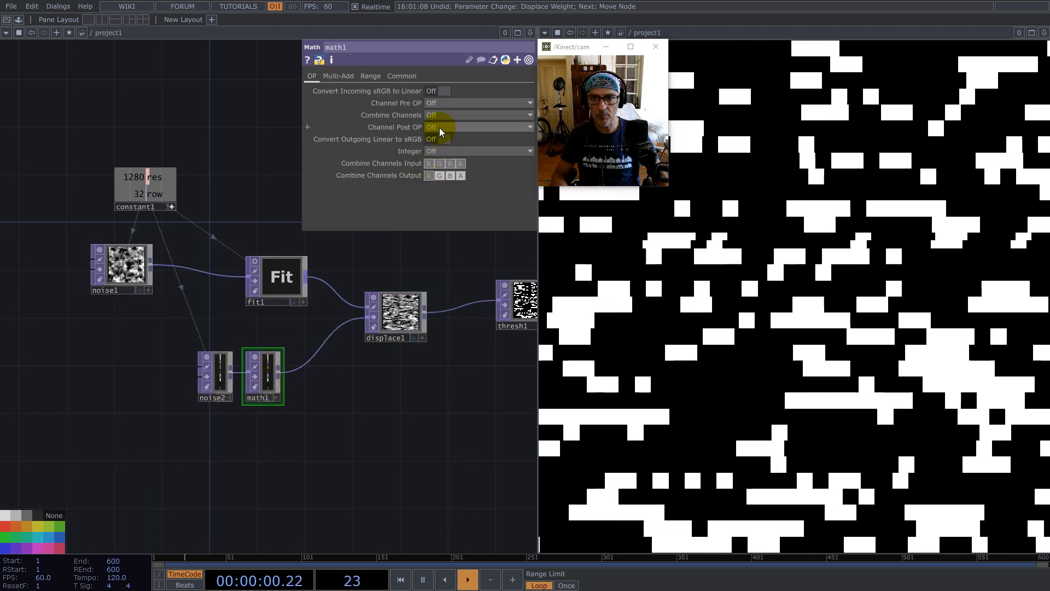
- Paste fit1 as fit2 between math1 and displace1's second input
left_click(475, 127)
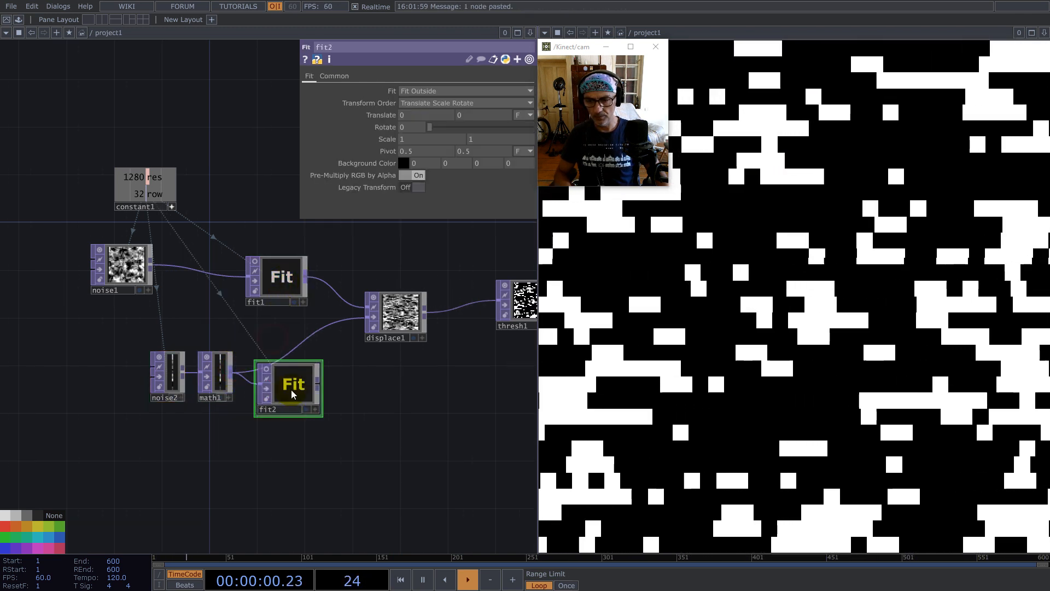
left_click(335, 76)
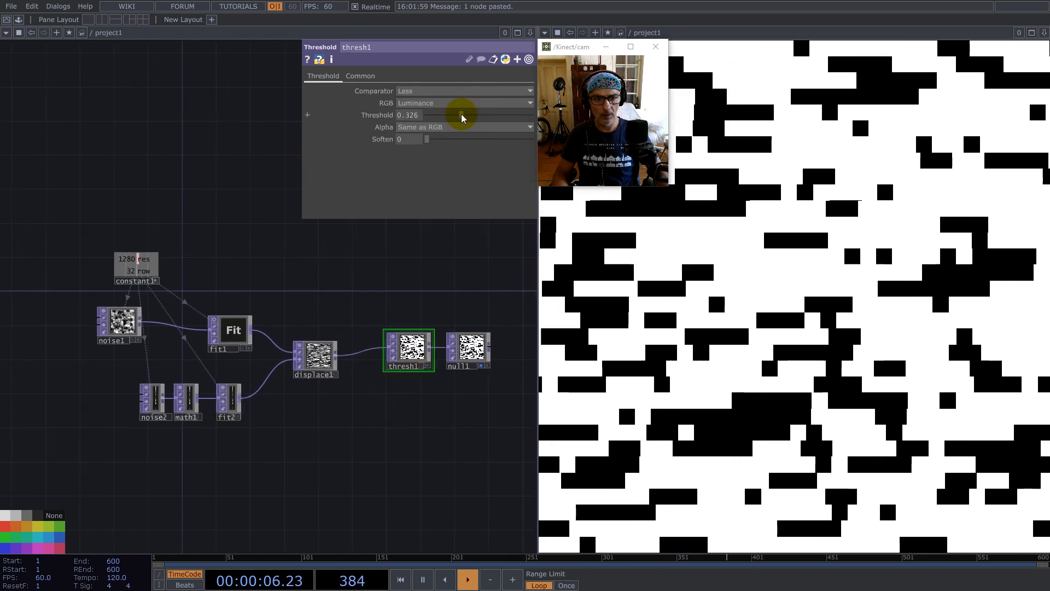
- Raise thresh1's Threshold from about 0.13 to about 0.79, leaving sparse white blocks
left_click_drag(462, 115, 514, 115)
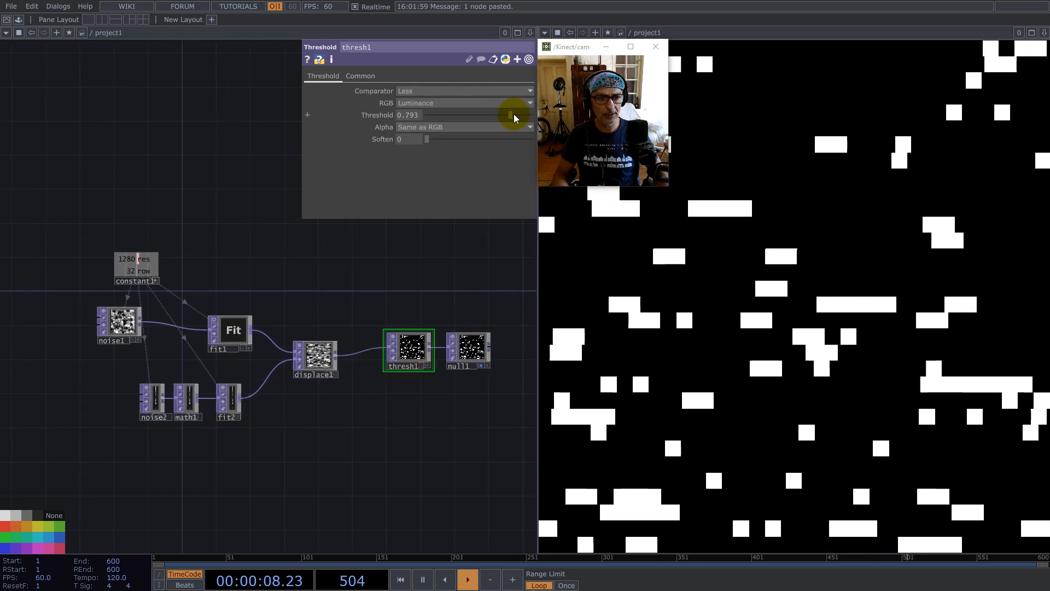
left_click_drag(512, 115, 521, 115)
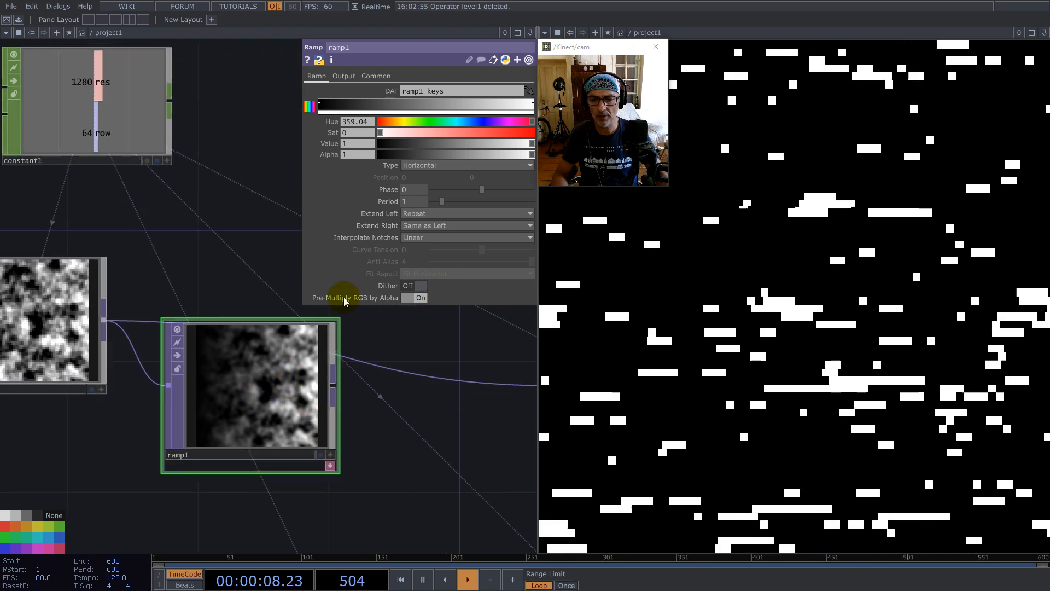
- Set the new Ramp TOP to combine with its input by Multiply, type Vertical
left_click(344, 76)
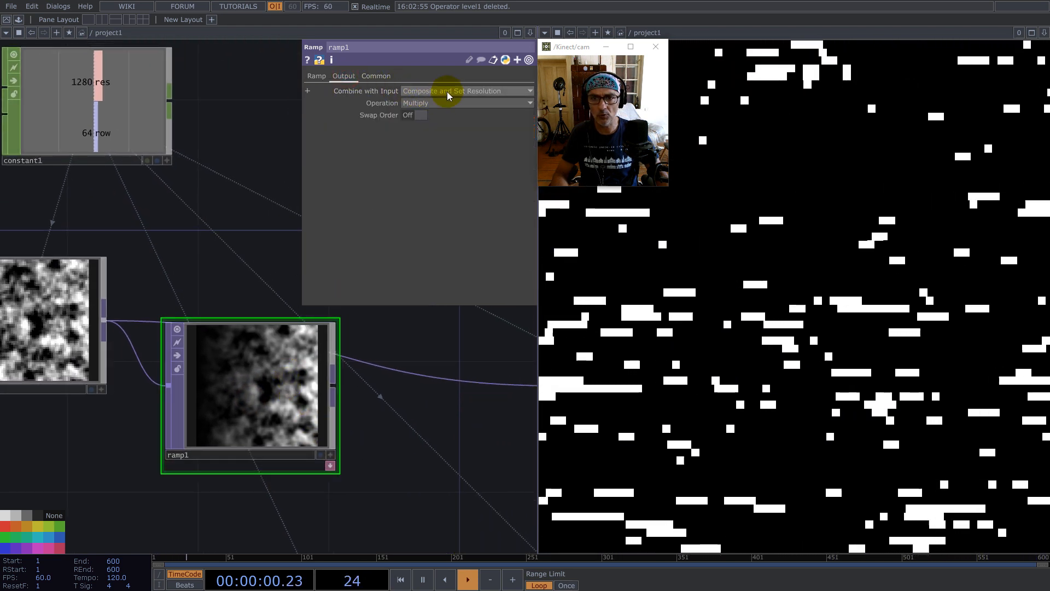
left_click(317, 76)
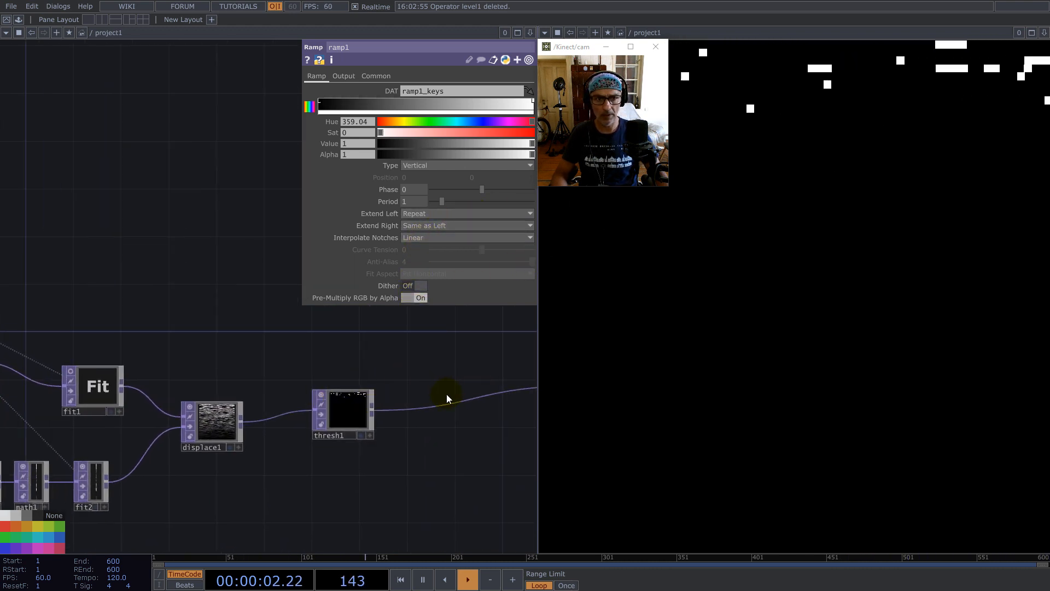
- Lower thresh1's Threshold to about 0.165 so blocks fade toward the bottom
left_click(343, 414)
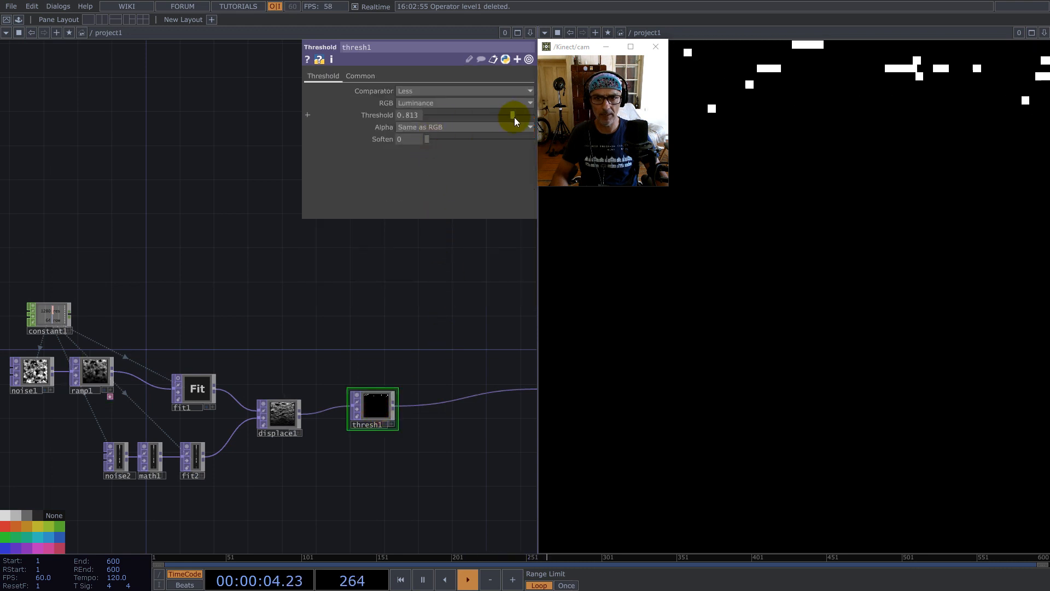
left_click_drag(512, 115, 470, 115)
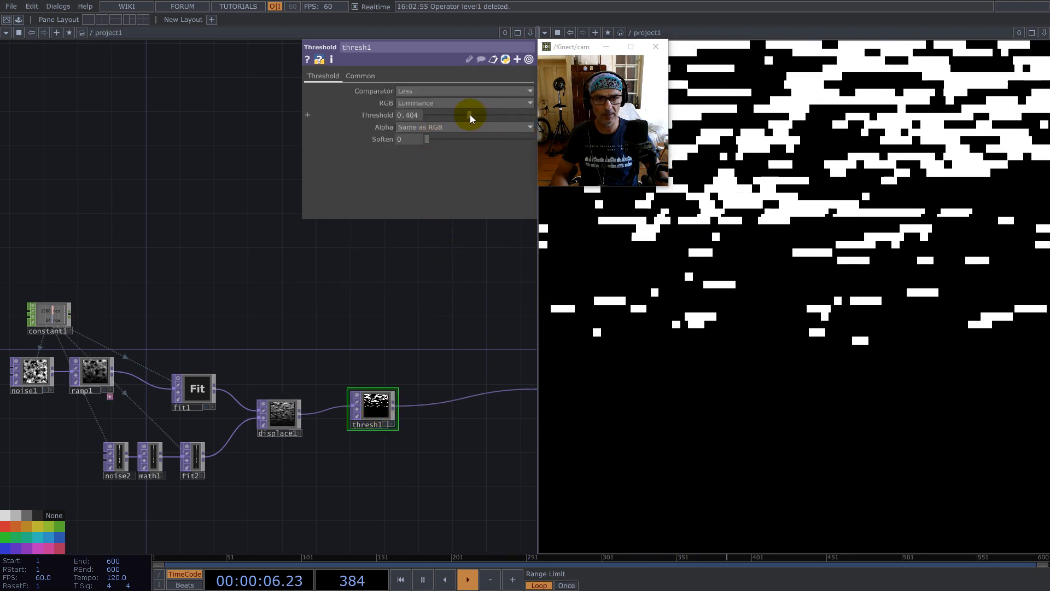
left_click_drag(469, 115, 438, 115)
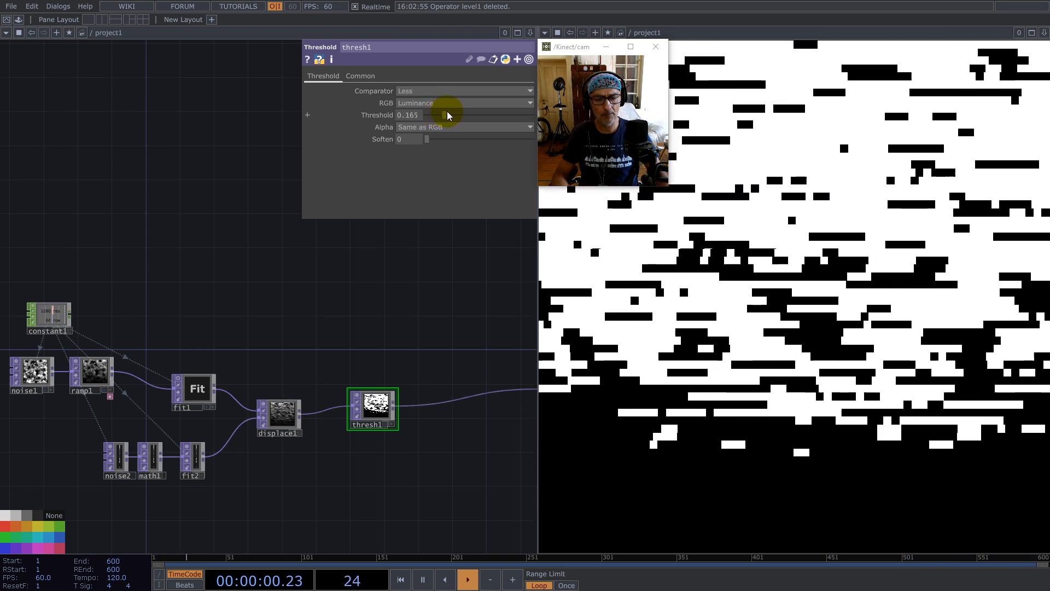
left_click_drag(442, 115, 455, 115)
type("re")
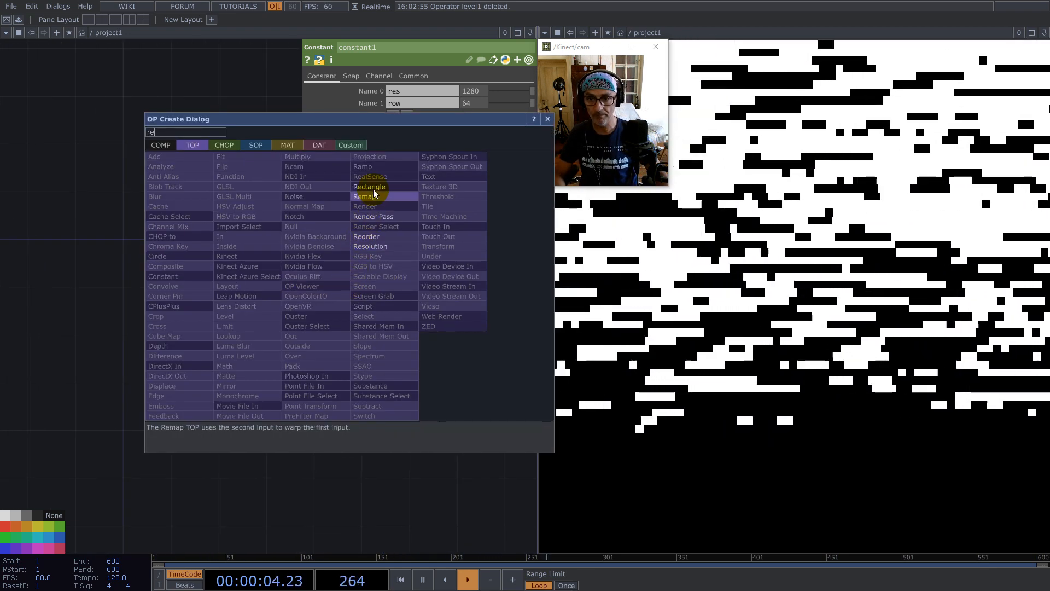
- Add a Remap TOP and a second ramp sized 64 by 1
left_click(359, 197)
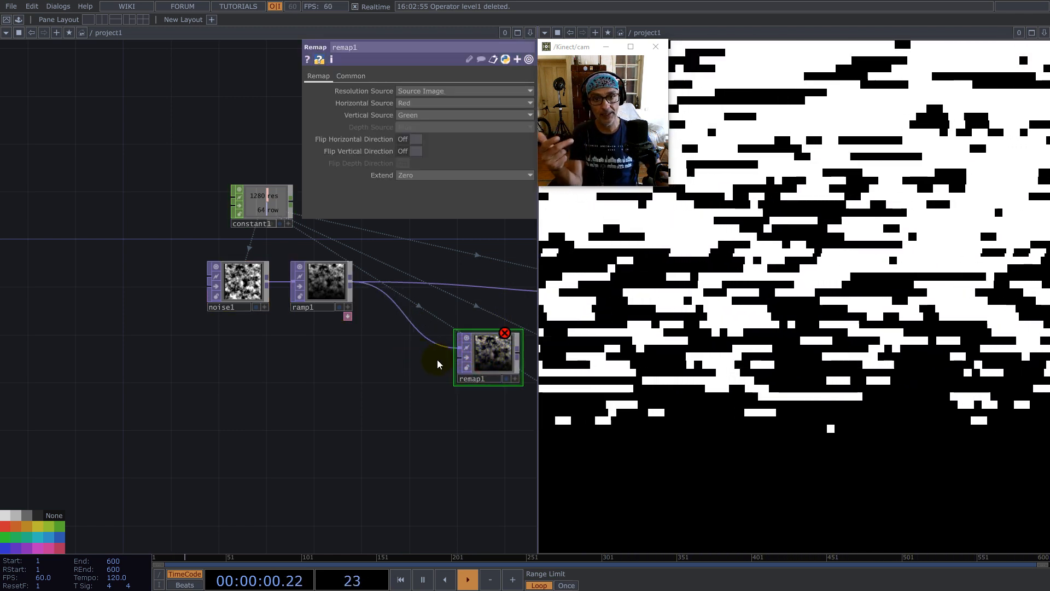
double_click(439, 364)
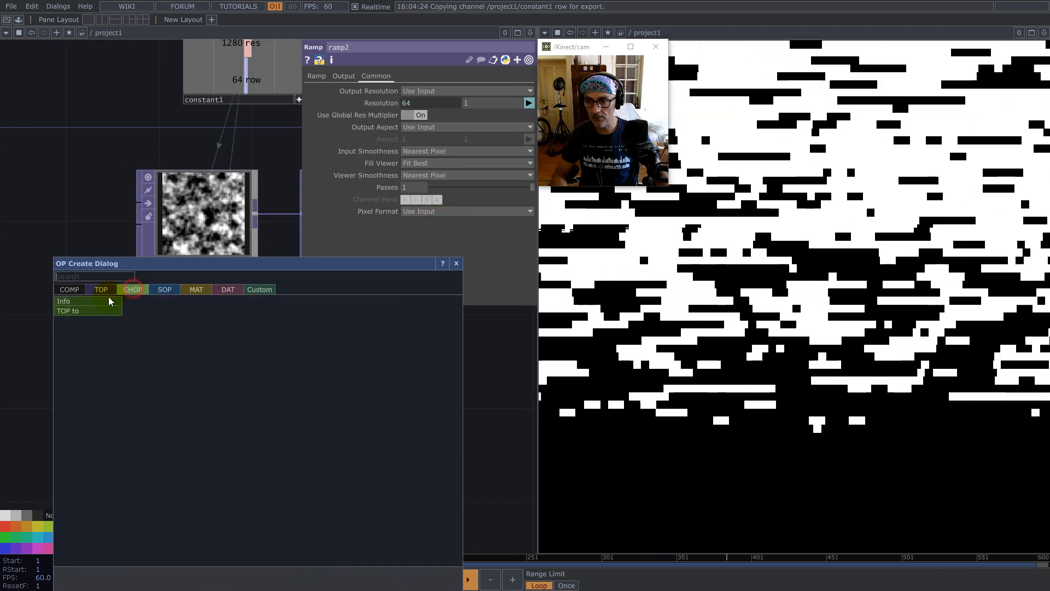
- Convert ramp2 to channels and sort the samples in Random order with sort1
left_click(68, 310)
type("s")
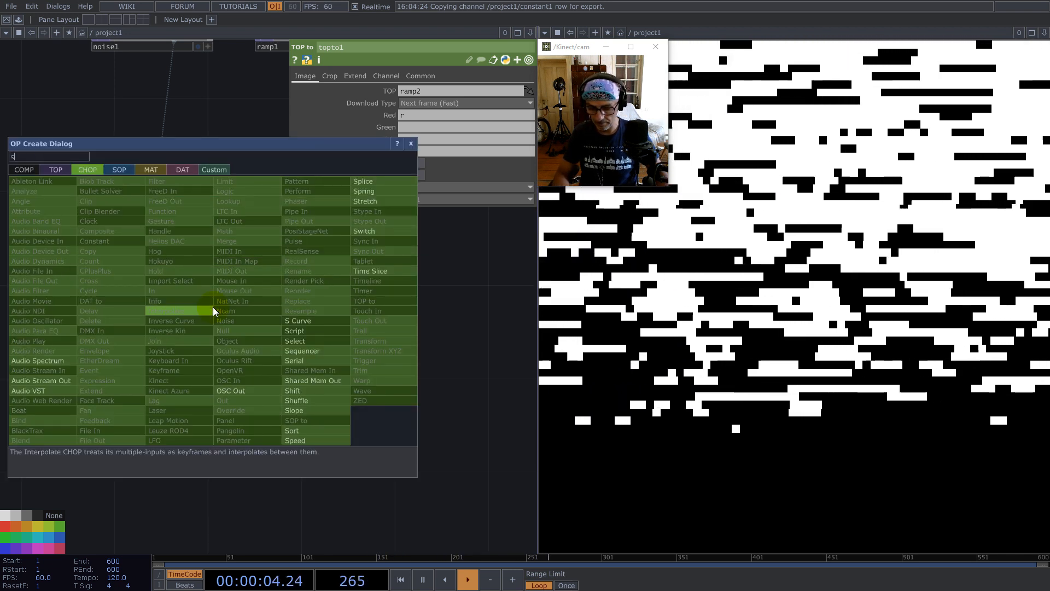
type("o")
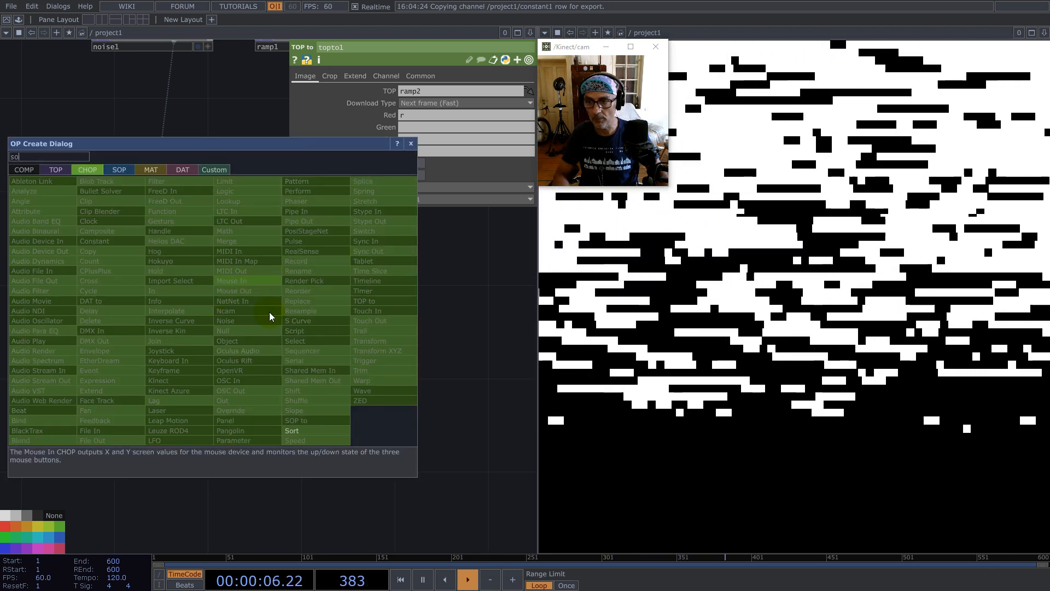
left_click(291, 431)
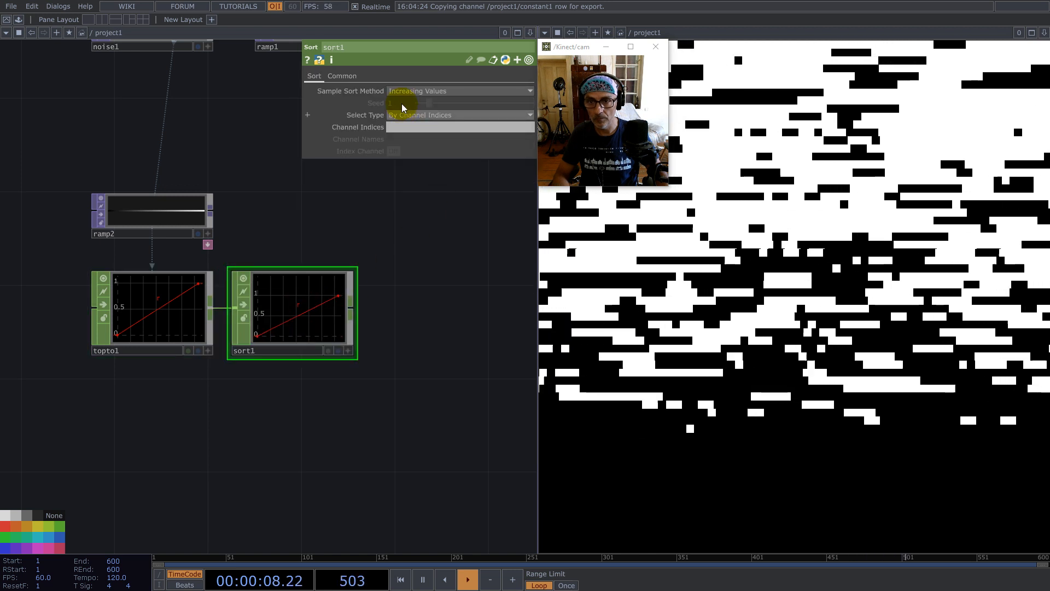
left_click(341, 76)
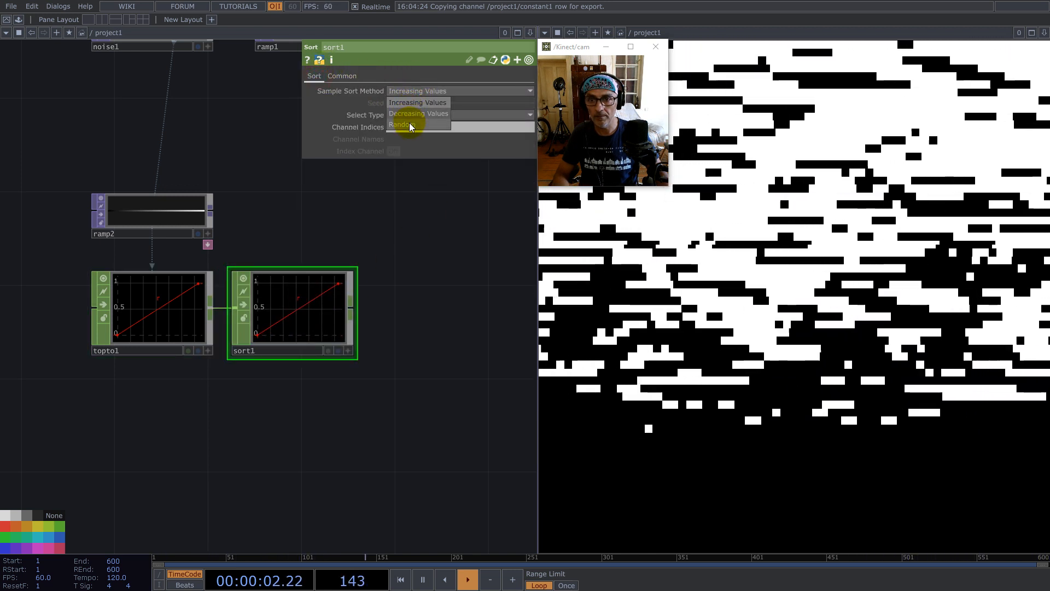
left_click(401, 125)
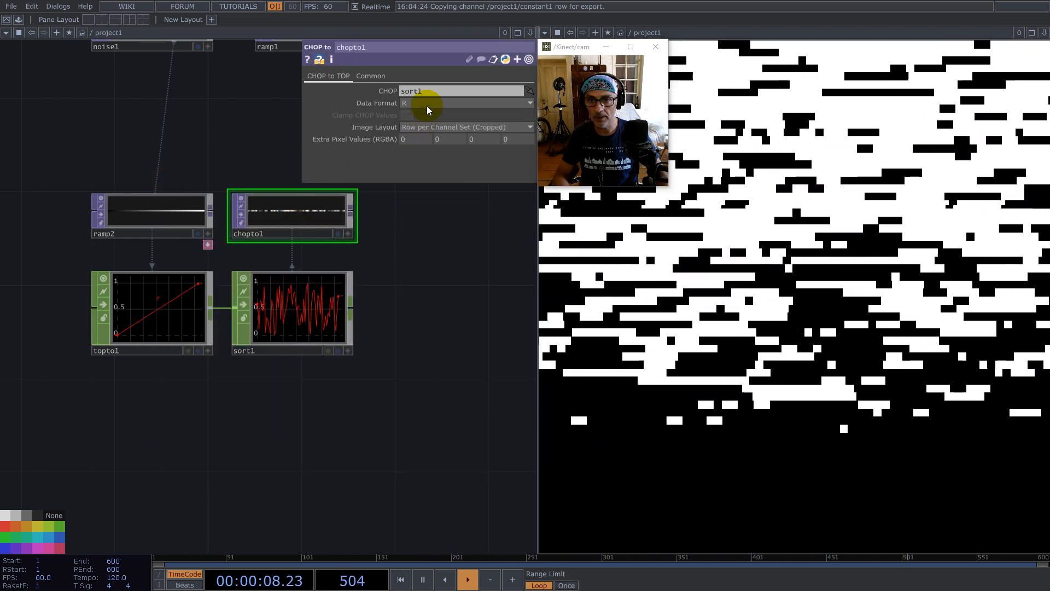
- Turn sort1 back into an image with Viewer Smoothness set to Nearest Pixel
left_click(370, 75)
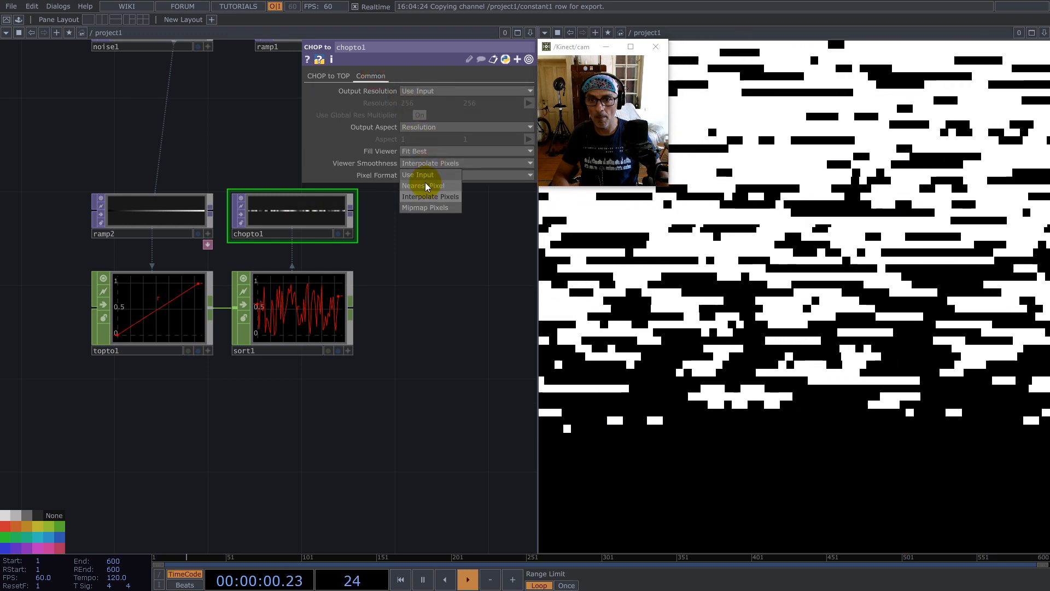
left_click(423, 185)
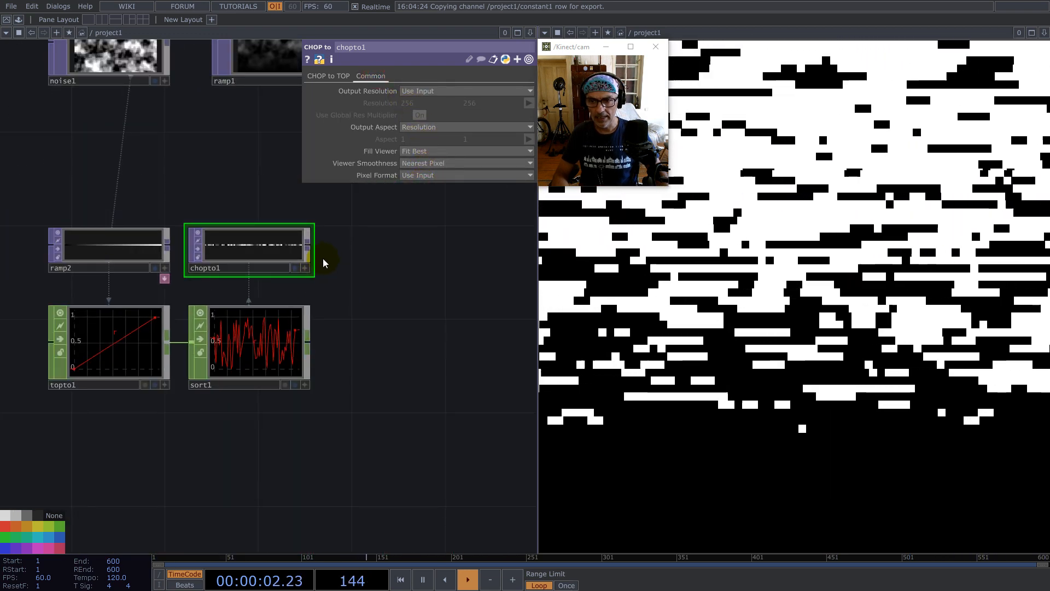
left_click_drag(314, 252, 426, 283)
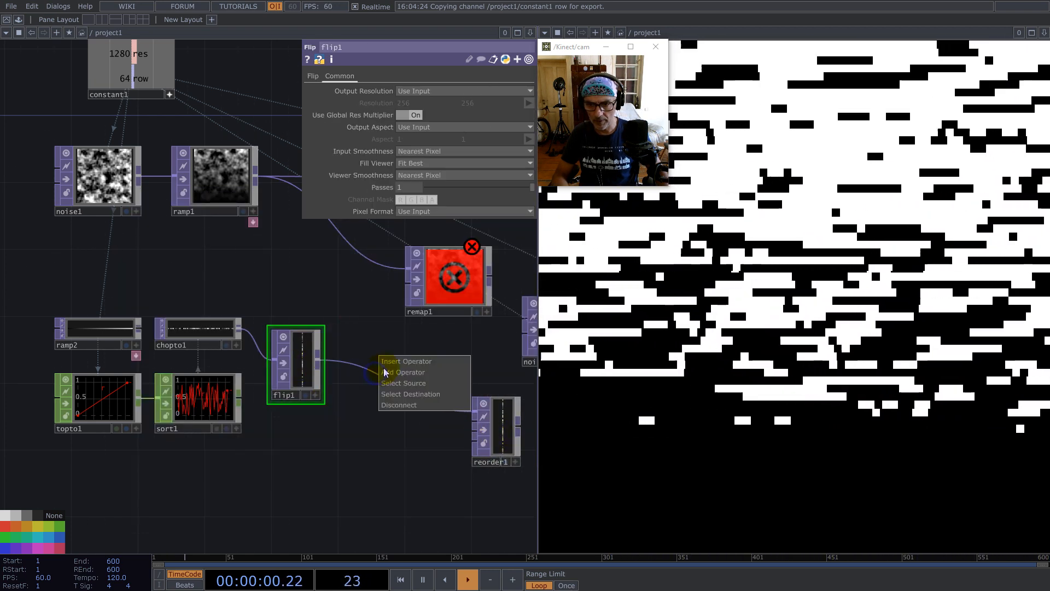
- Insert a Fit TOP after flip1 and wire it into reorder1
left_click(403, 372)
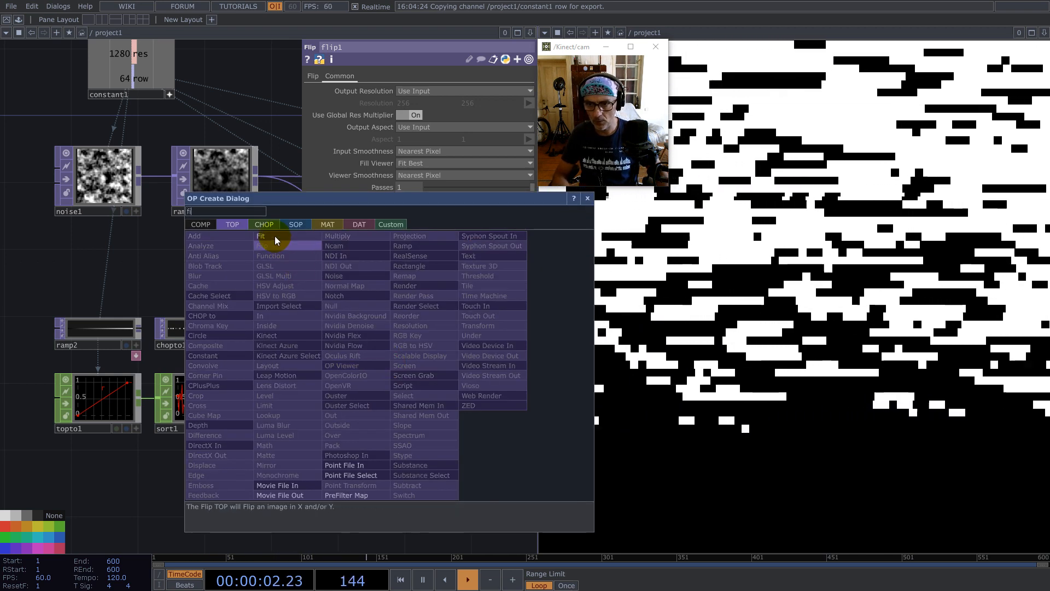
left_click(260, 236)
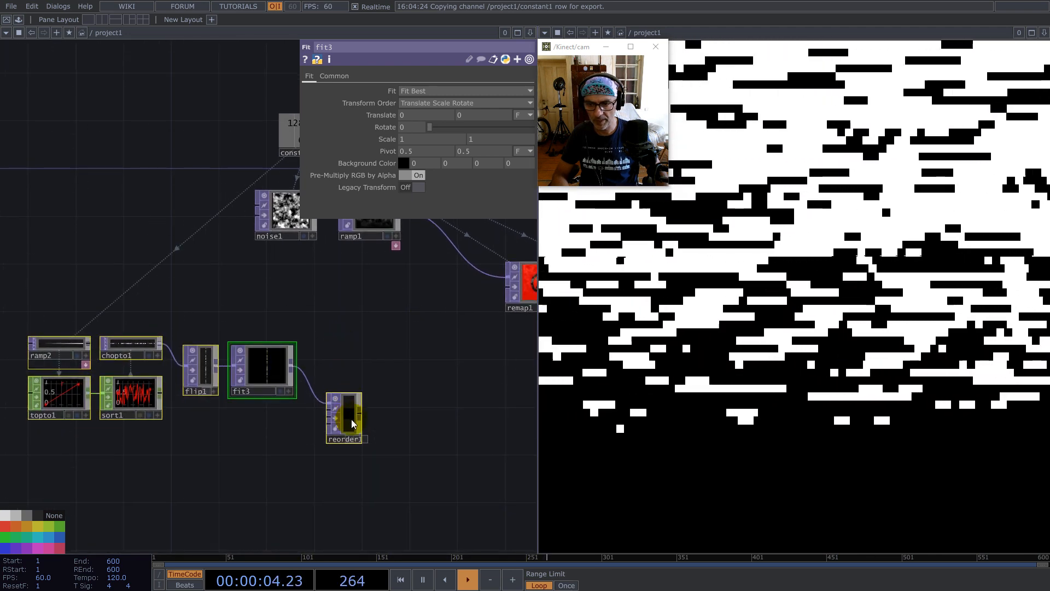
left_click(344, 418)
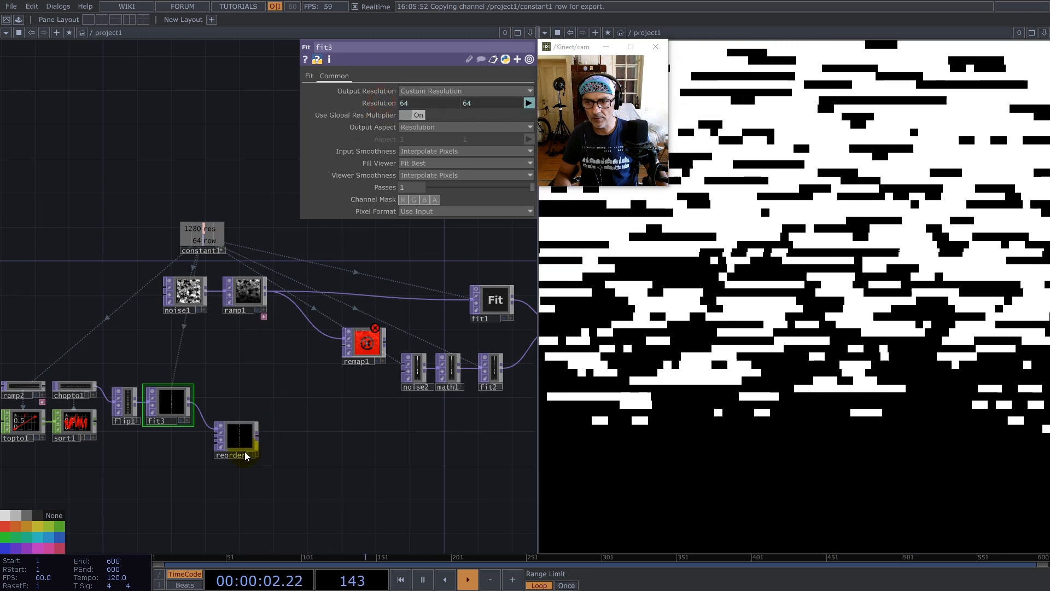
- Give the fit a custom 64×64 resolution with Nearest Pixel smoothness for crisp stripes
left_click(309, 76)
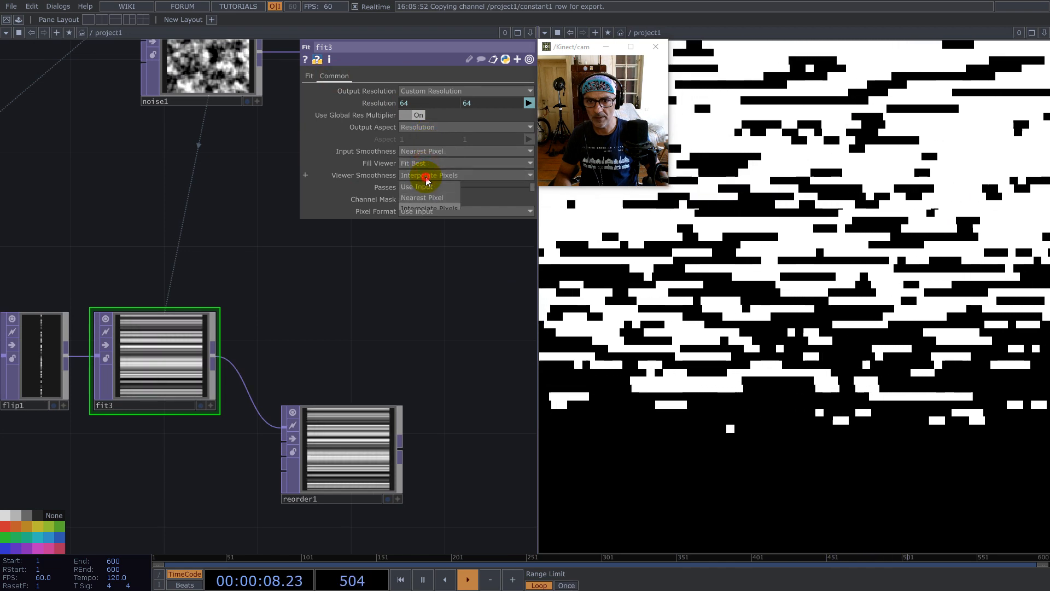
left_click(423, 197)
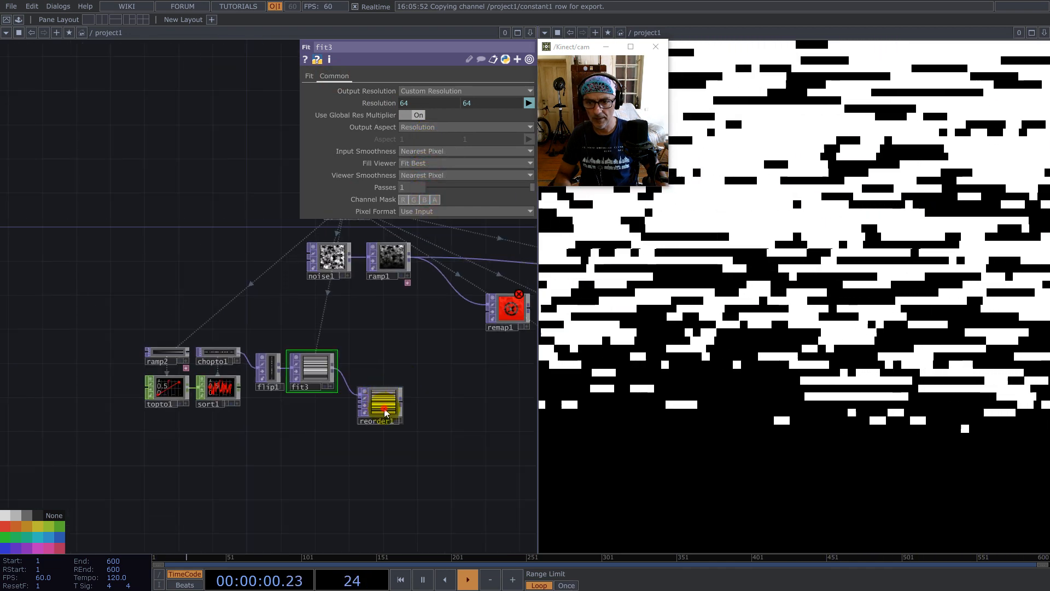
left_click(381, 406)
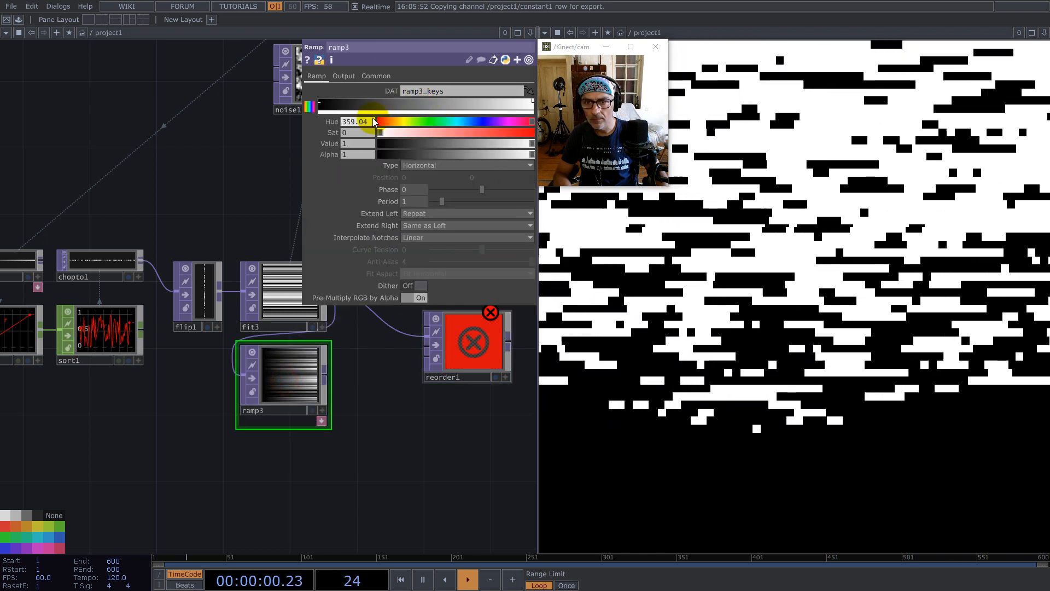
- Make reorder1 take green from ramp3 as Input 2 and output 32-bit float (RG)
left_click(344, 75)
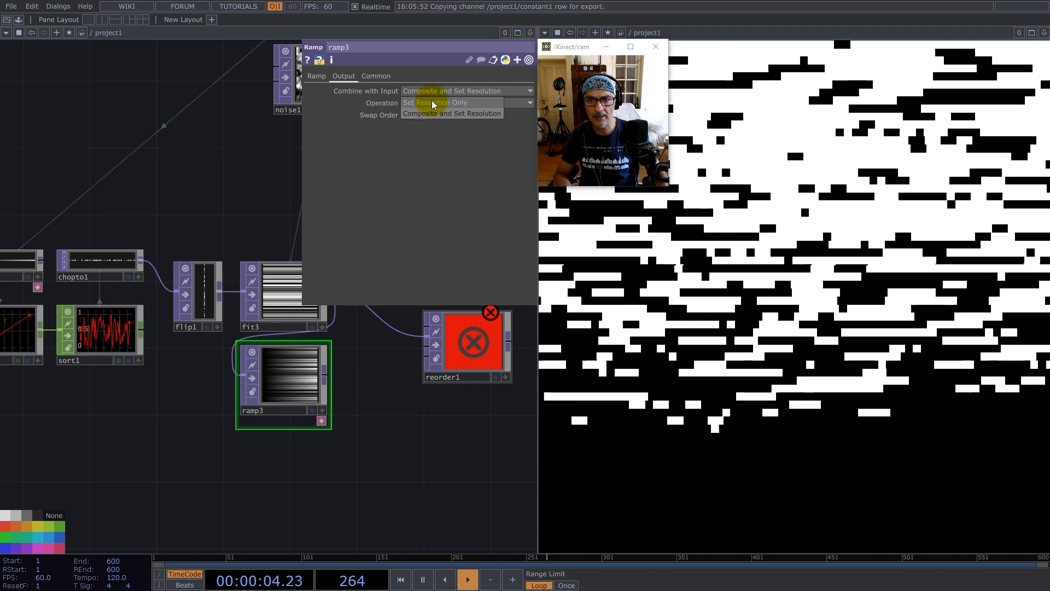
left_click(434, 103)
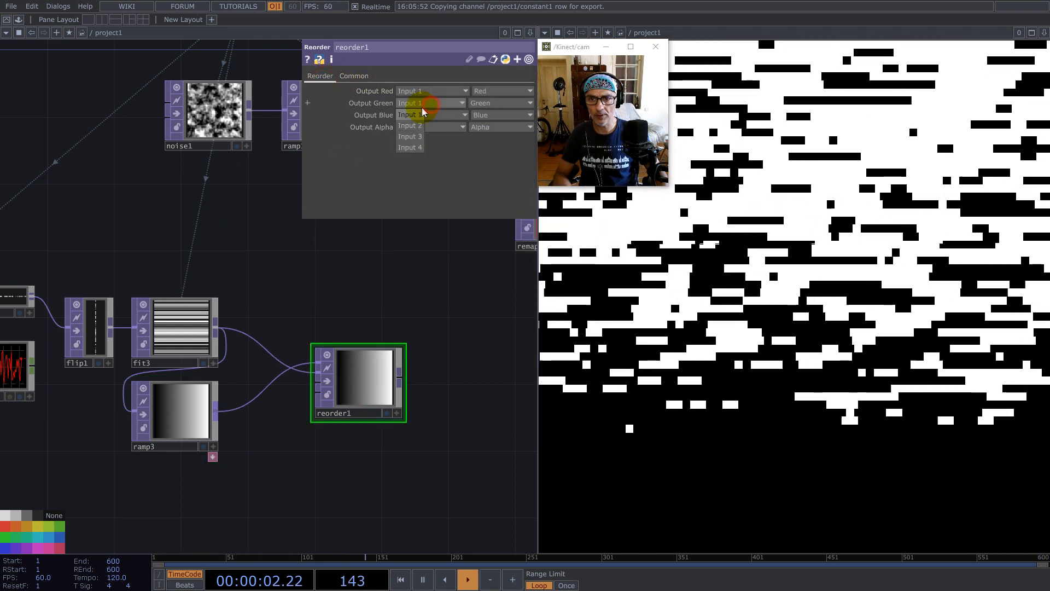
left_click(354, 76)
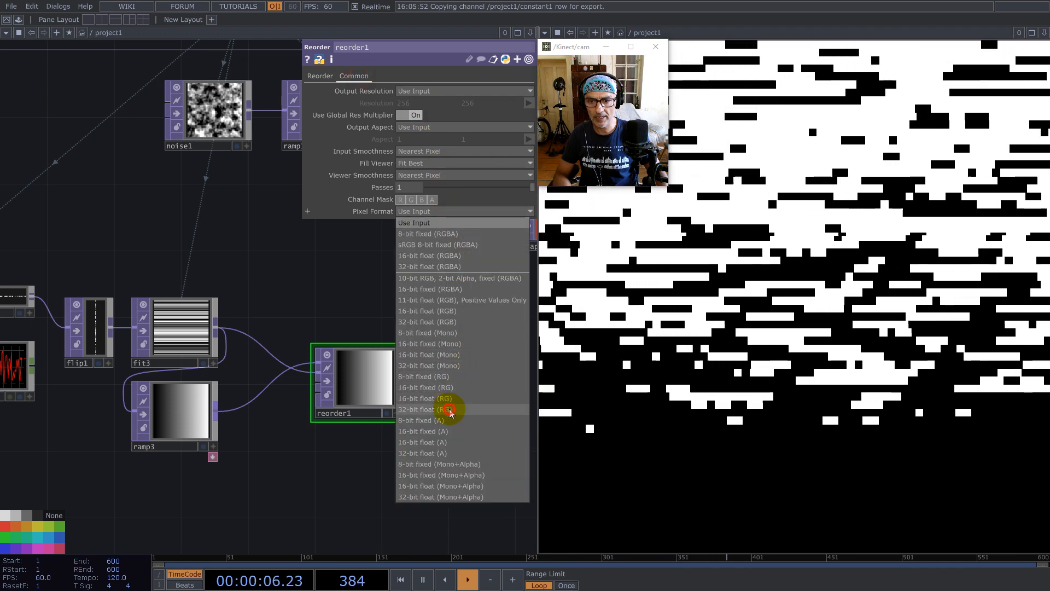
left_click(426, 409)
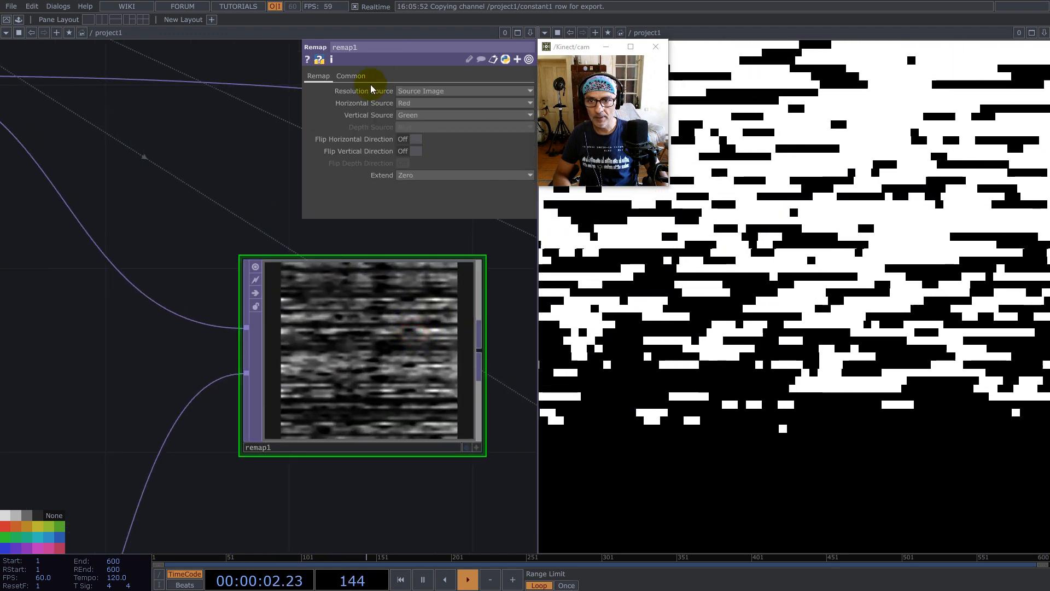
left_click(350, 76)
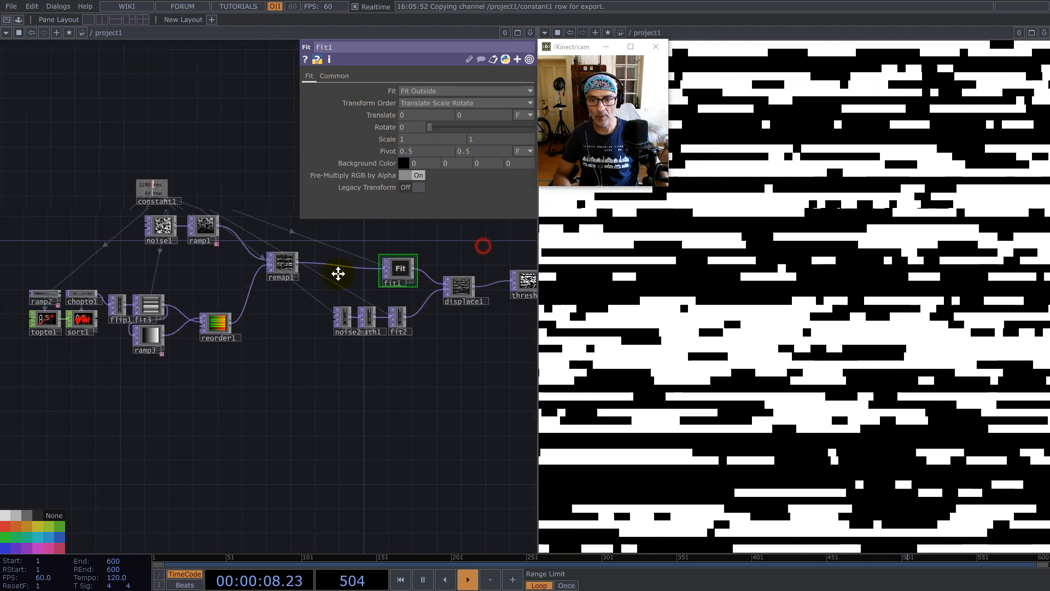
- Retune thresh1's Threshold up and down, settling near 0.135 for dense streaks
left_click(525, 285)
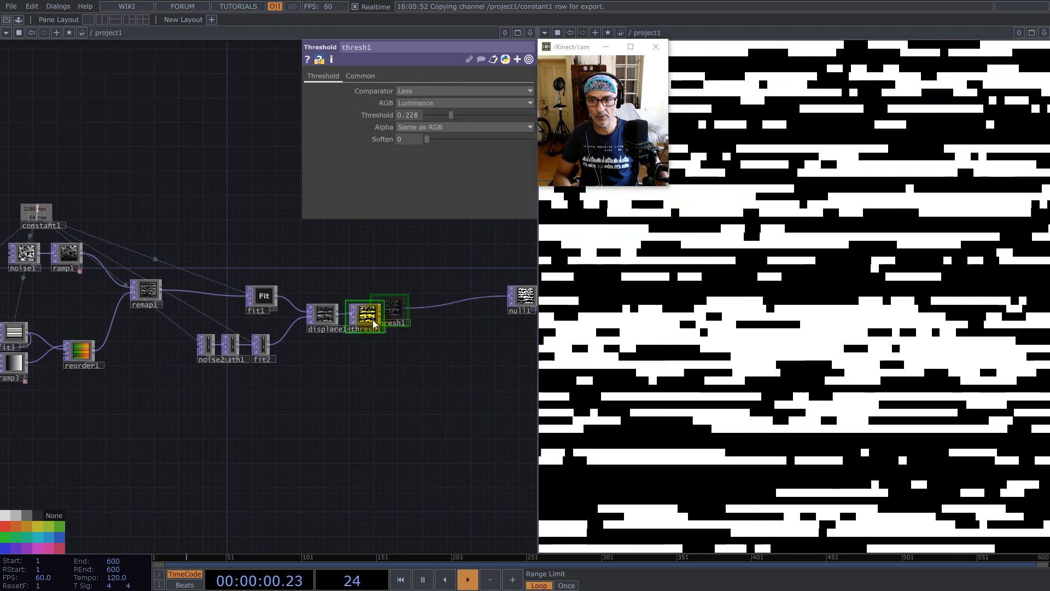
left_click_drag(449, 115, 488, 115)
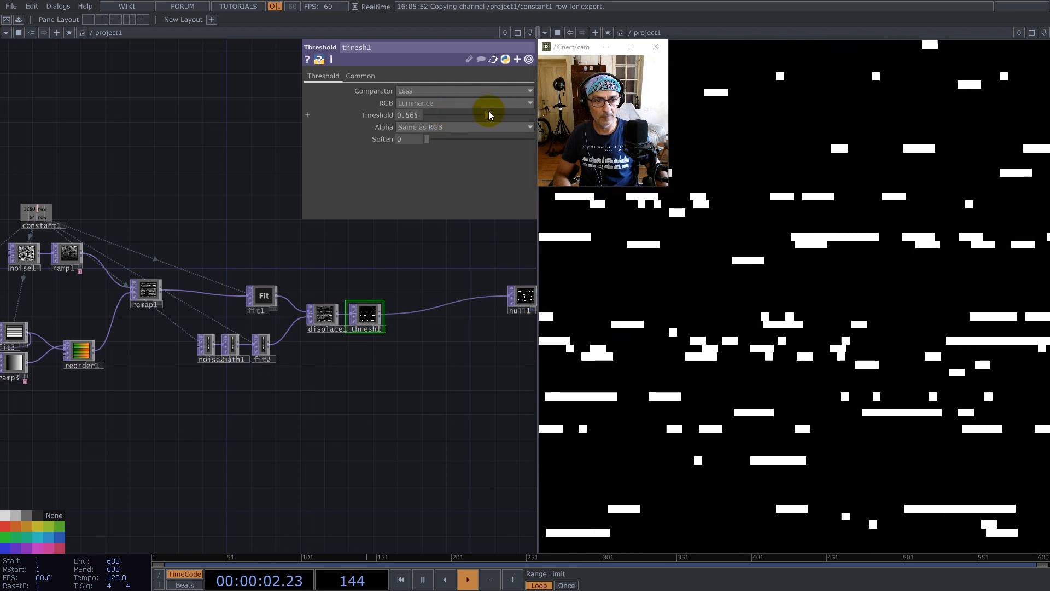
left_click_drag(483, 115, 435, 115)
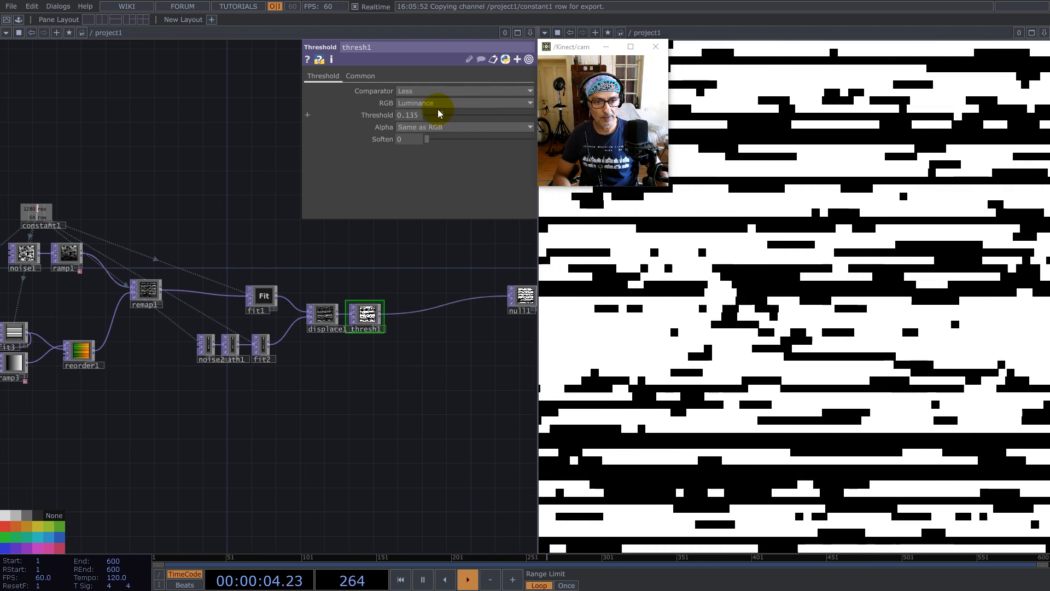
left_click_drag(426, 115, 470, 115)
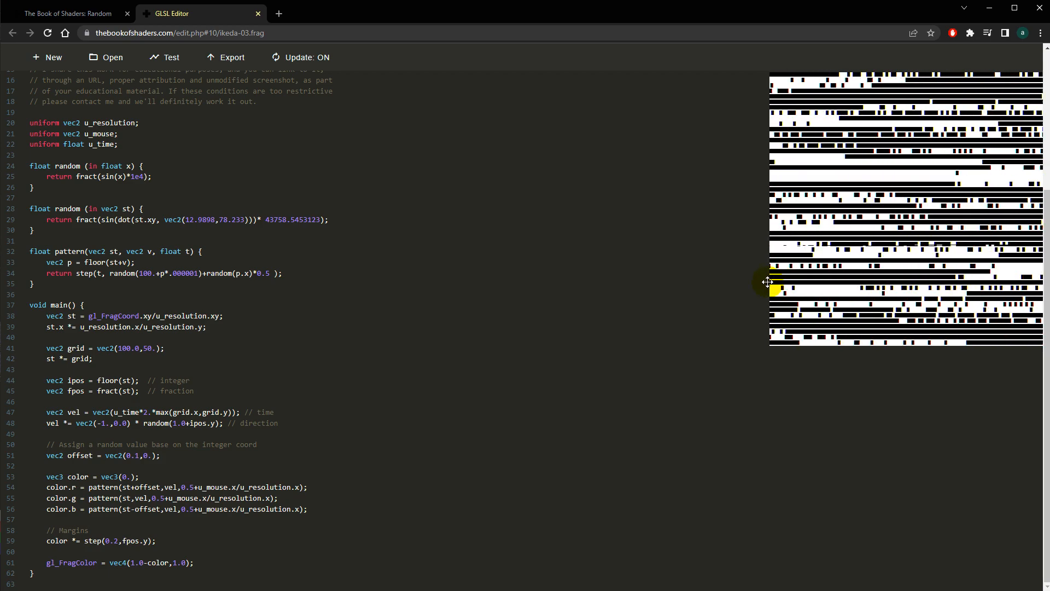
mouse_move(760, 391)
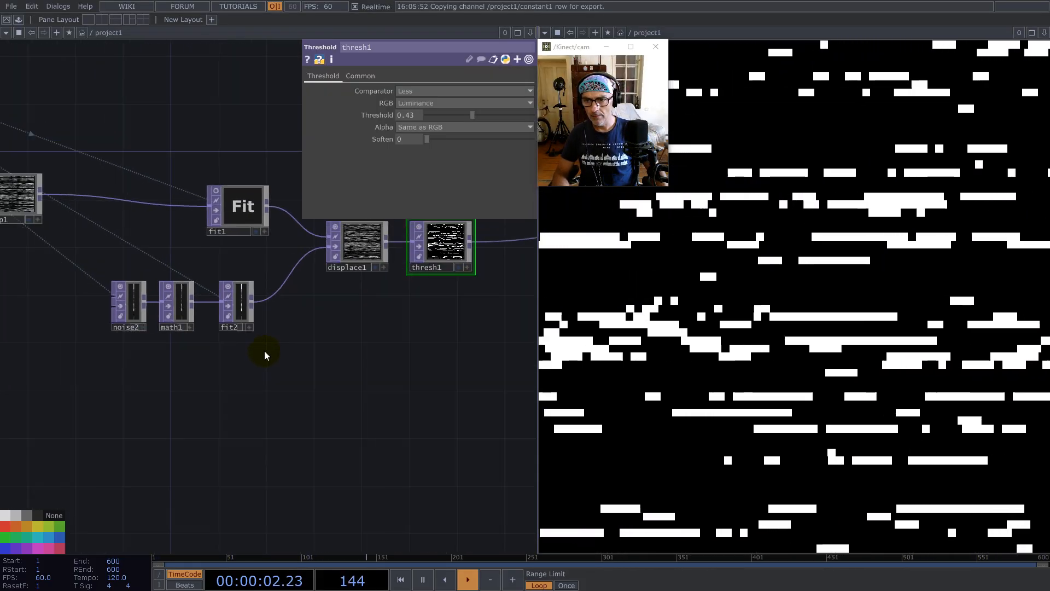
- Make the pasted fit4 use Fill mode at 1280×1280 resolution, fed from fit2
left_click(234, 304)
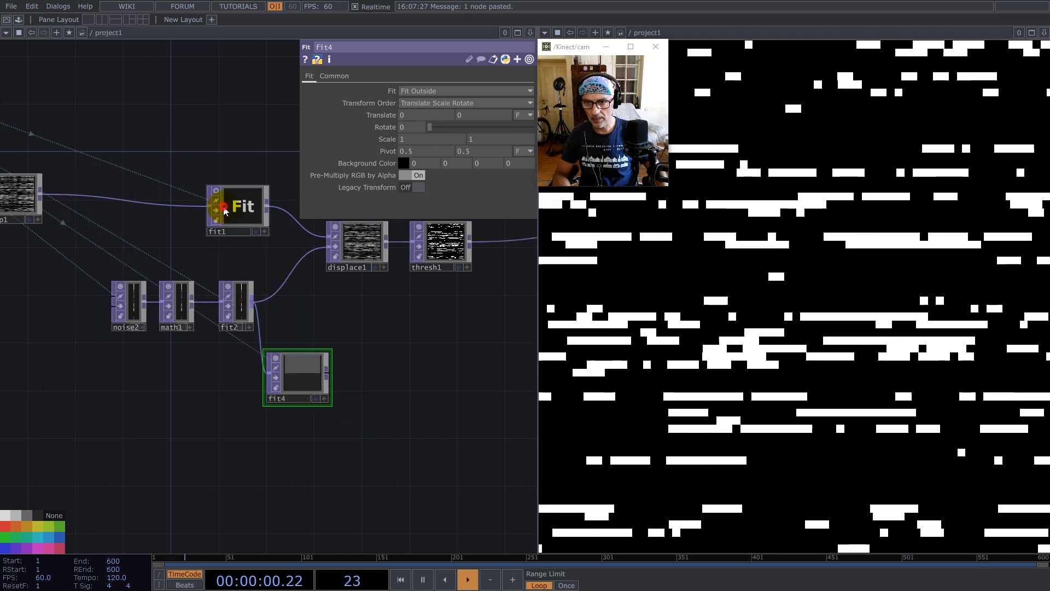
left_click(237, 206)
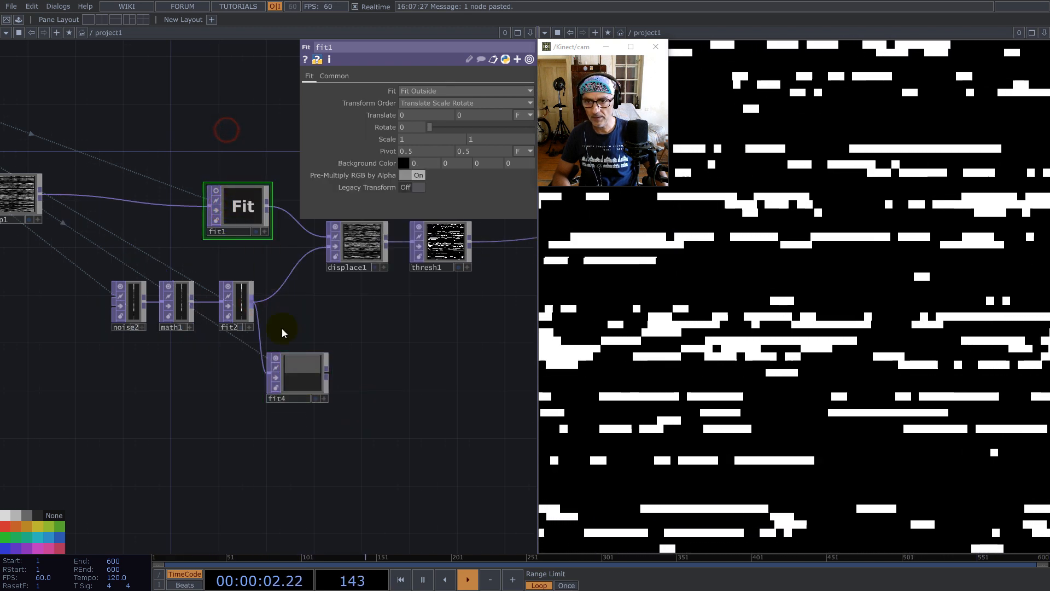
left_click(466, 91)
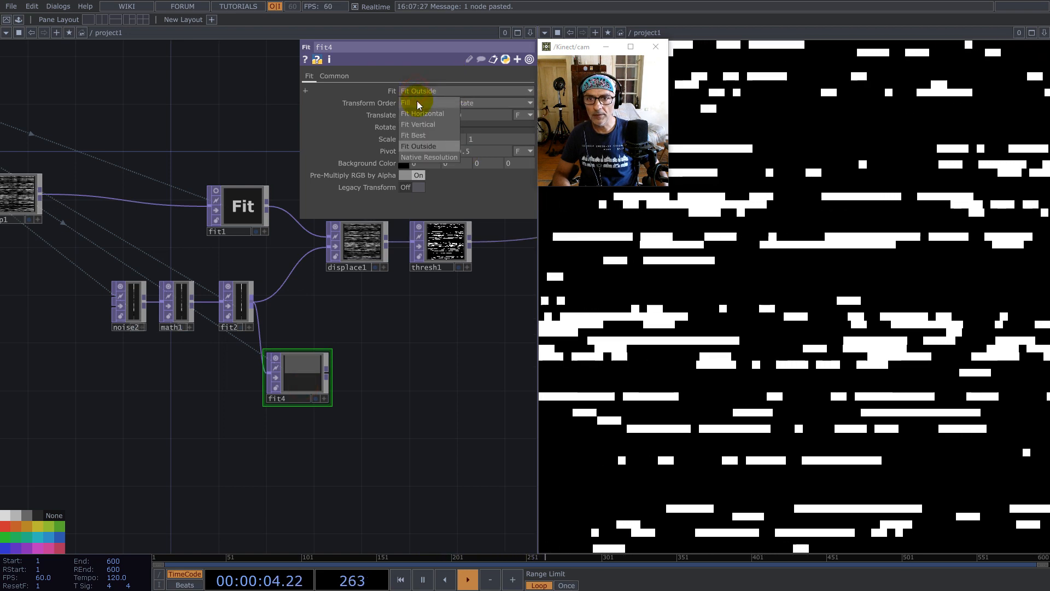
left_click(407, 103)
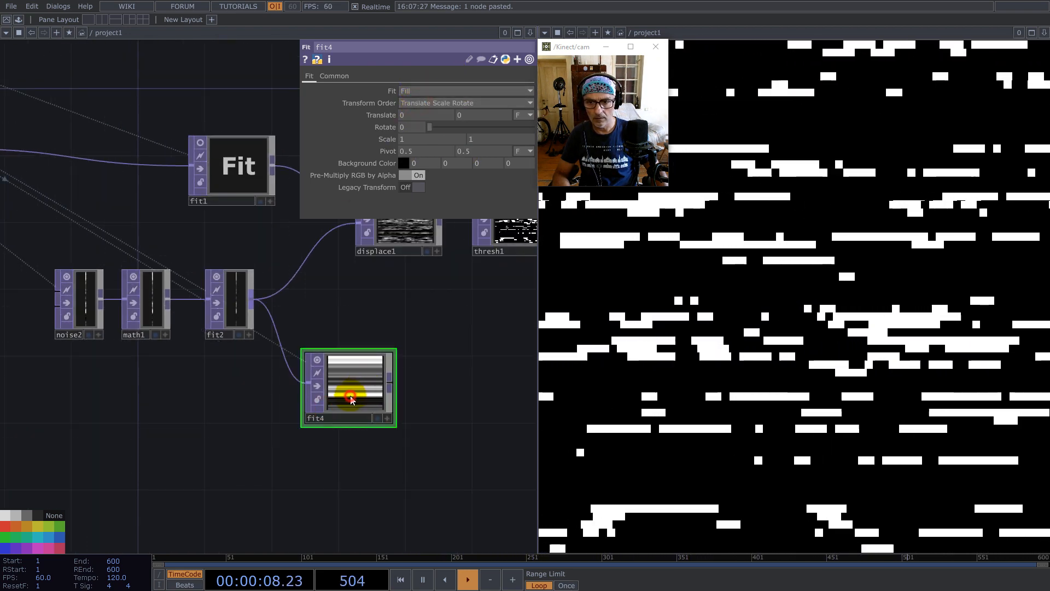
left_click(333, 75)
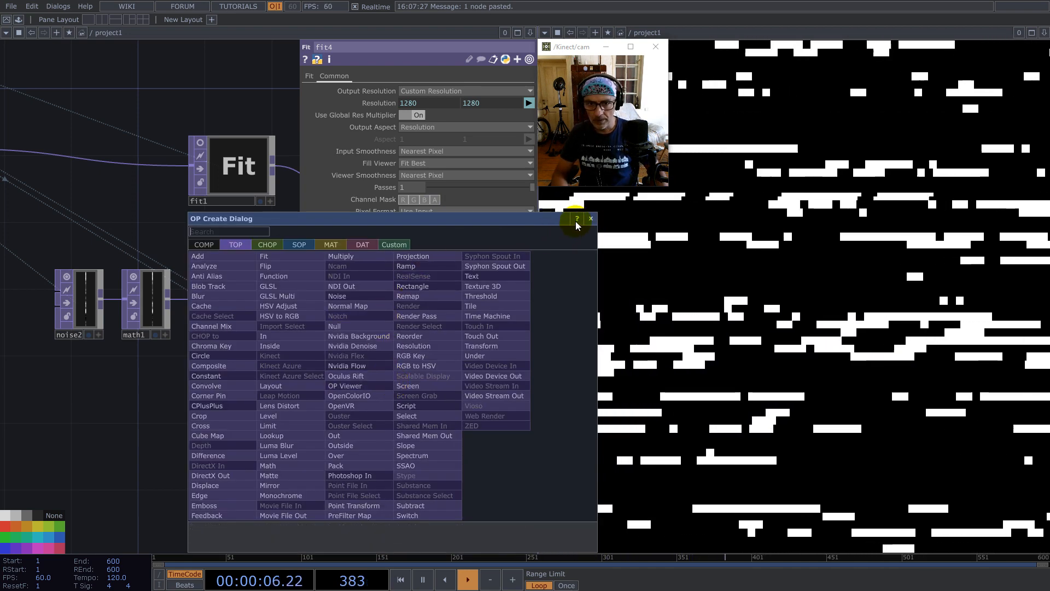
- Add an Edge TOP after fit4 to trace thin horizontal lines
left_click(577, 218)
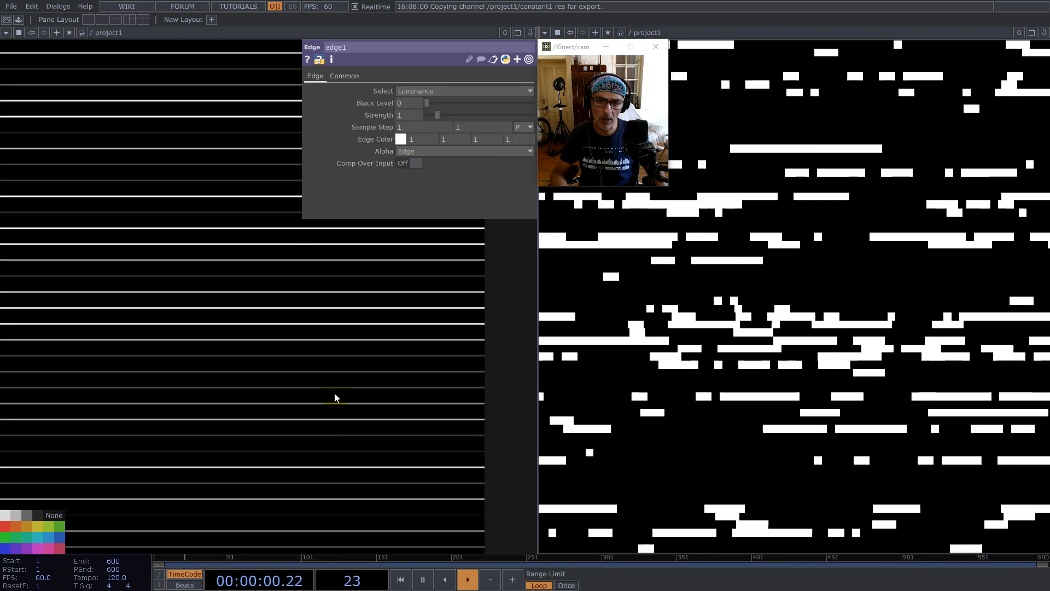
- Add a Math TOP after edge1 with Input Smoothness set to Nearest Pixel
left_click(344, 76)
type("mat")
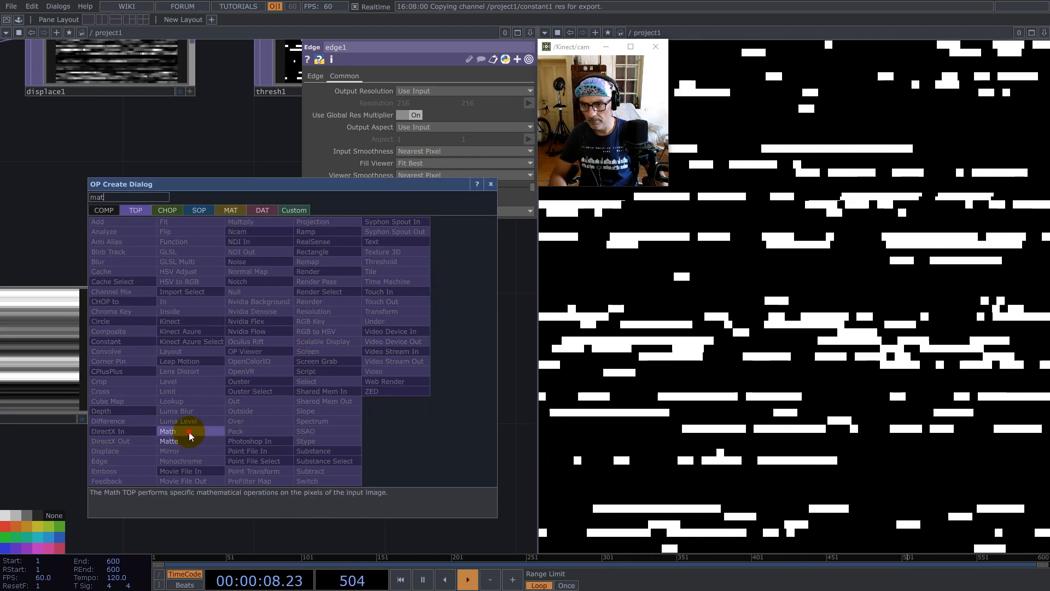
left_click(169, 431)
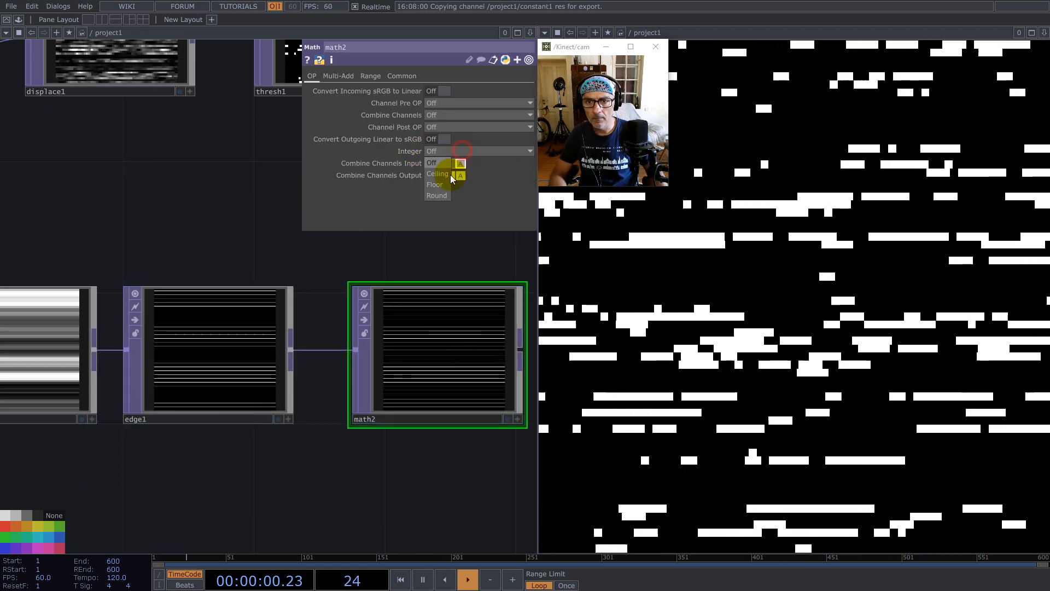
left_click(437, 172)
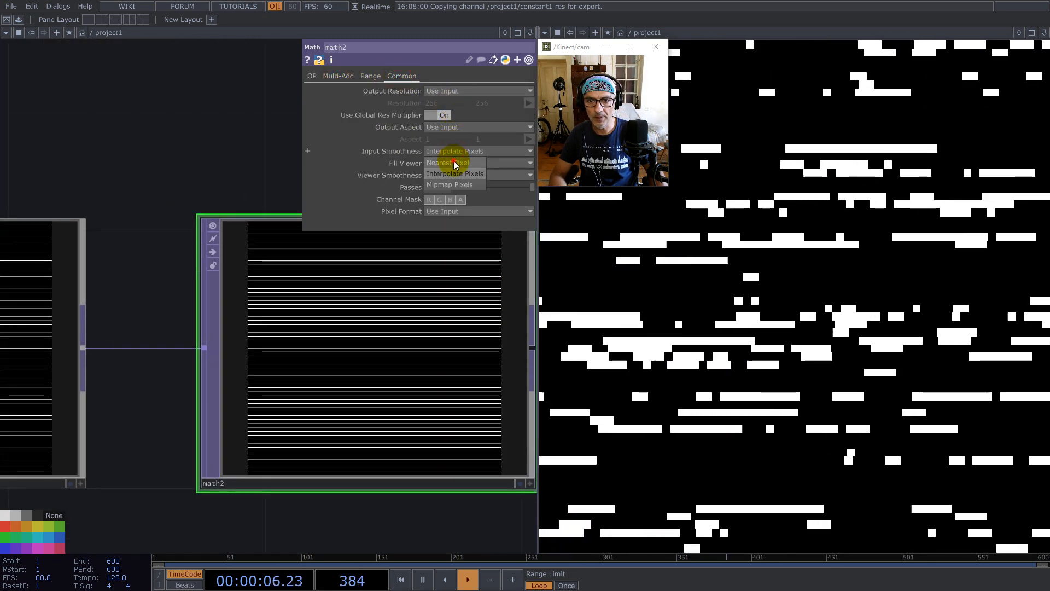
left_click(447, 162)
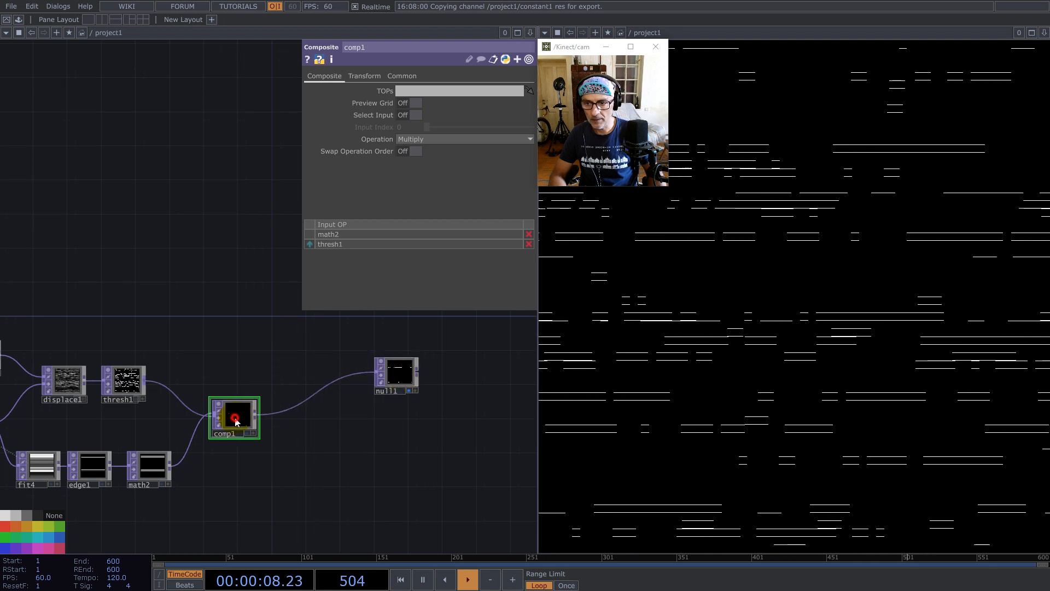
- Switch comp1's blend Operation to Maximum
left_click(464, 139)
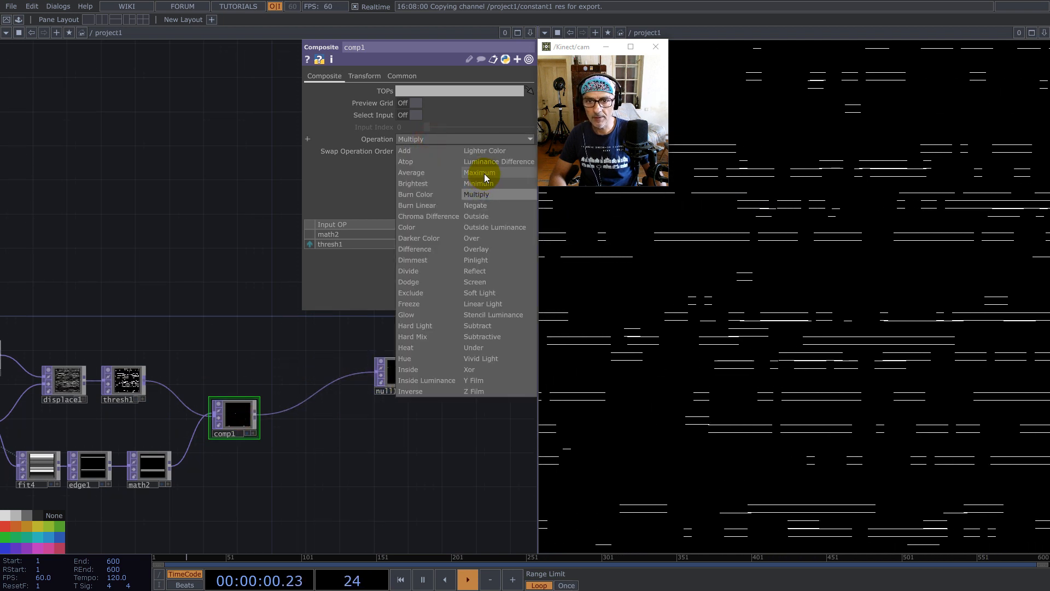
left_click(482, 173)
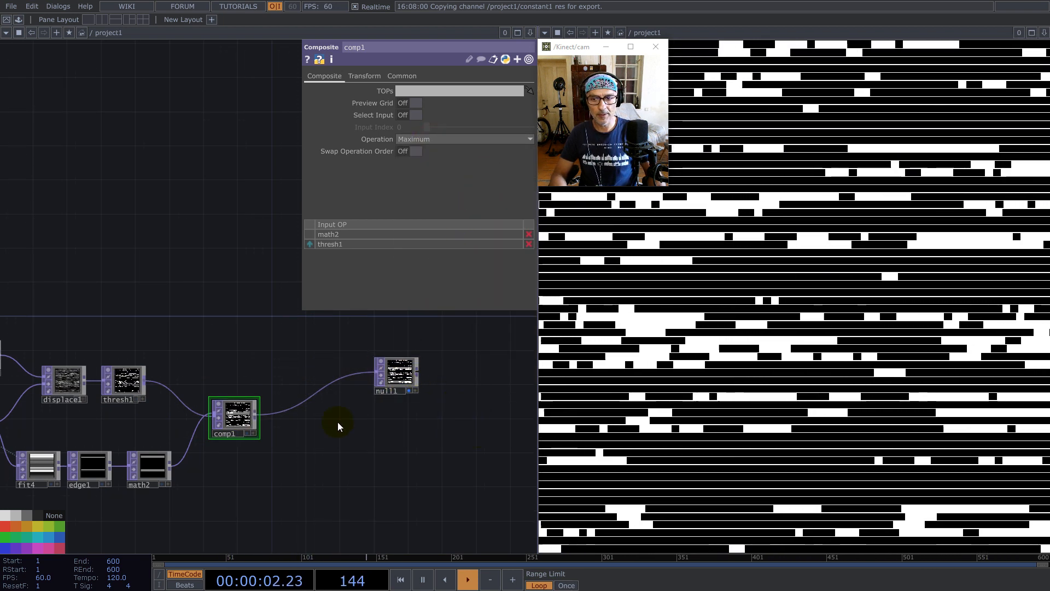
- Set thresh1's Threshold to about 0.523 for dense bars mixed with thin lines
left_click(121, 383)
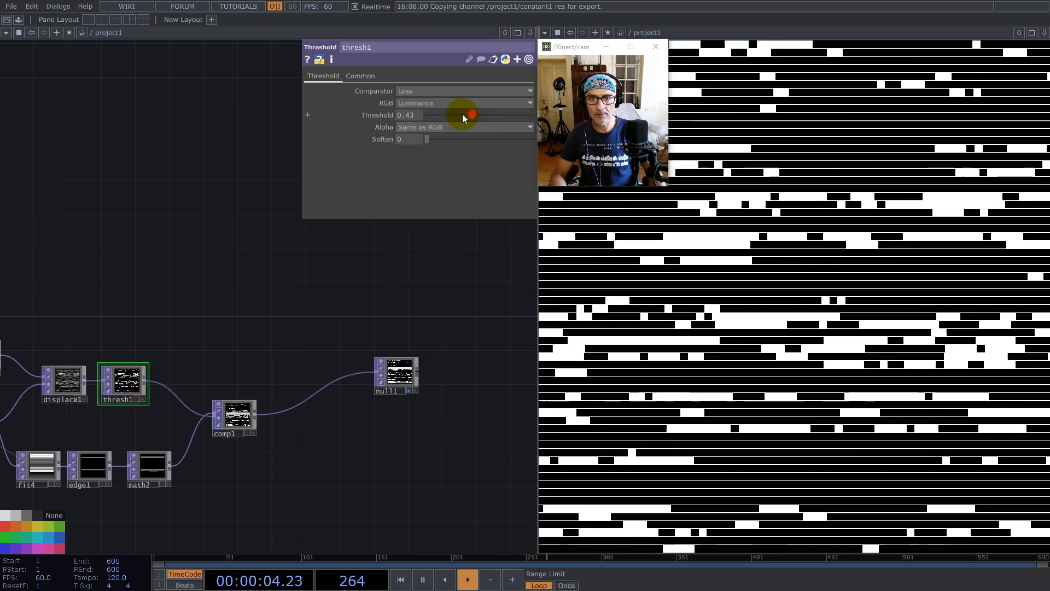
left_click_drag(464, 115, 515, 114)
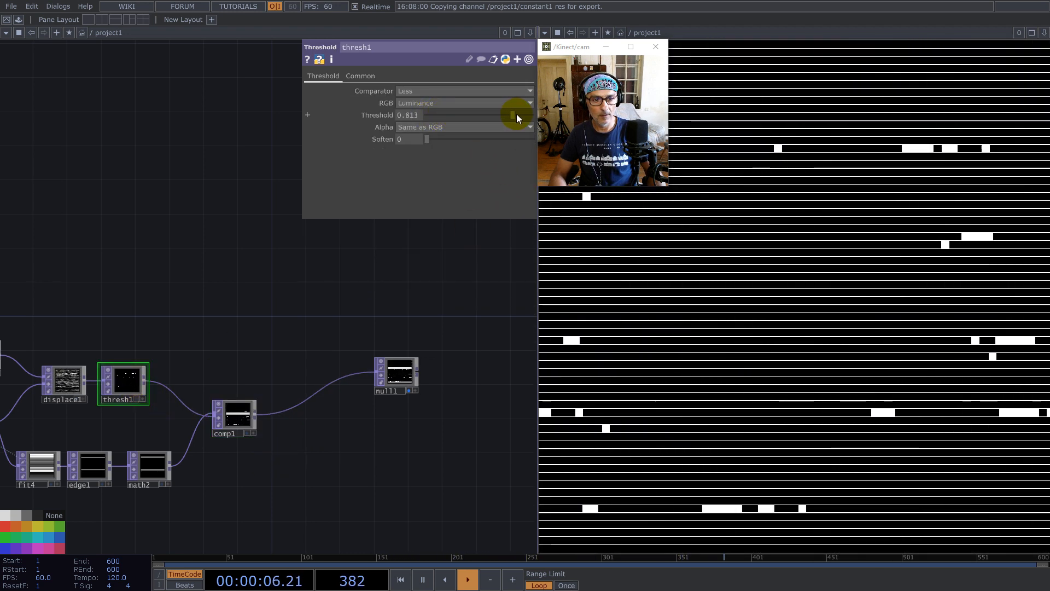
left_click_drag(515, 114, 505, 114)
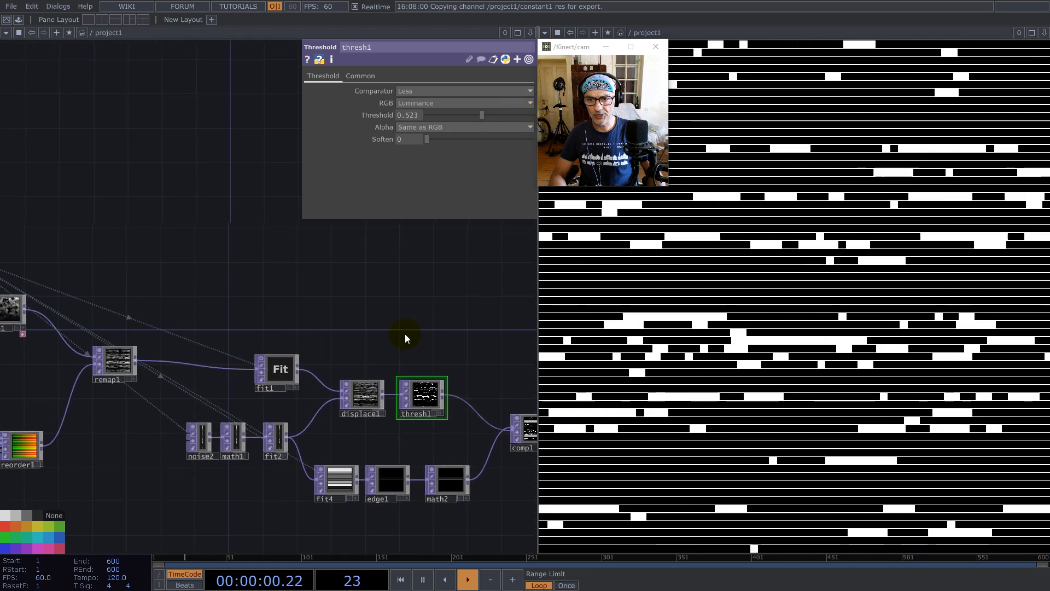
- Raise noise1's Harmonics from 2 to 7 so the white rows split into finer segments
left_click(362, 397)
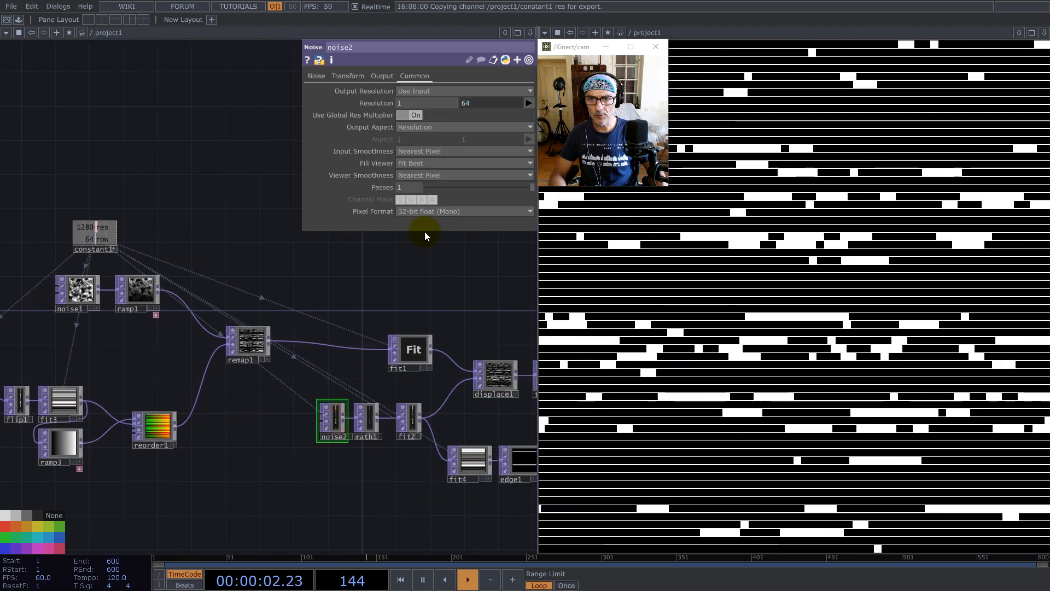
left_click(316, 76)
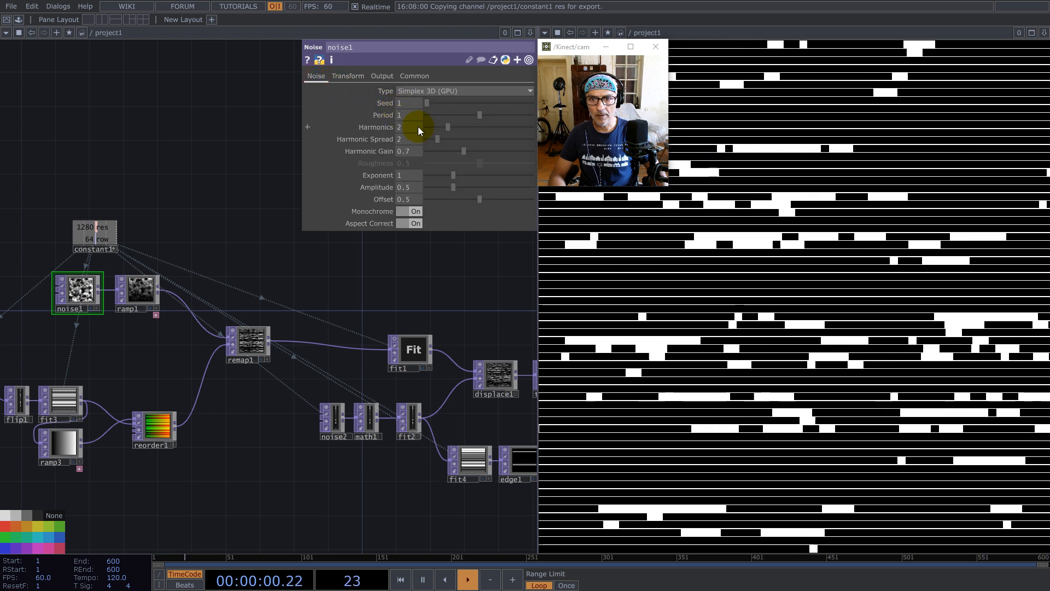
left_click_drag(446, 127, 506, 127)
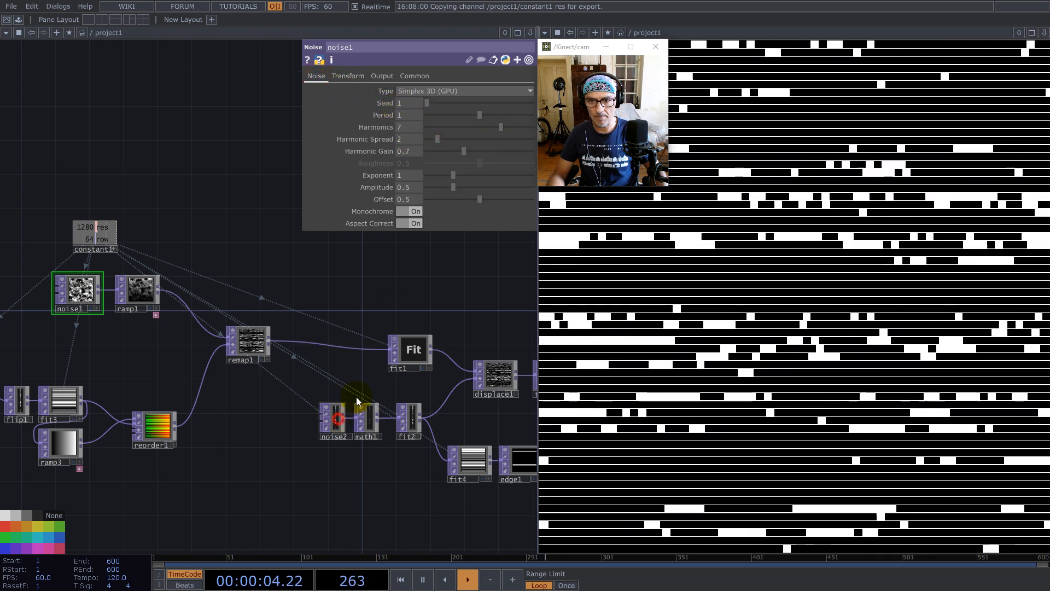
left_click(334, 421)
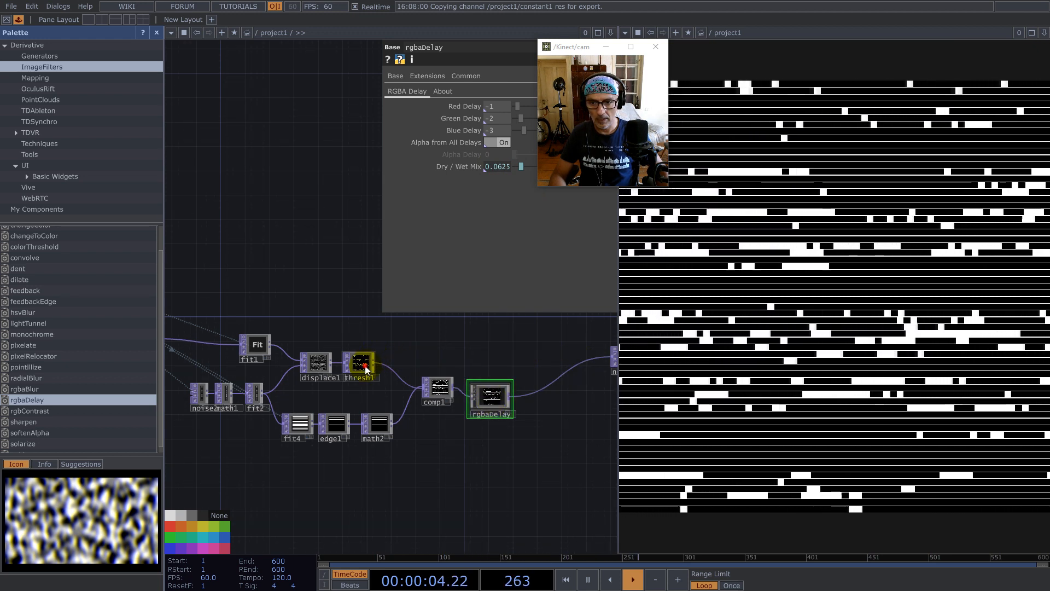
- Give thresh1 a Soften of about 0.088 so the block edges turn grey
left_click(360, 363)
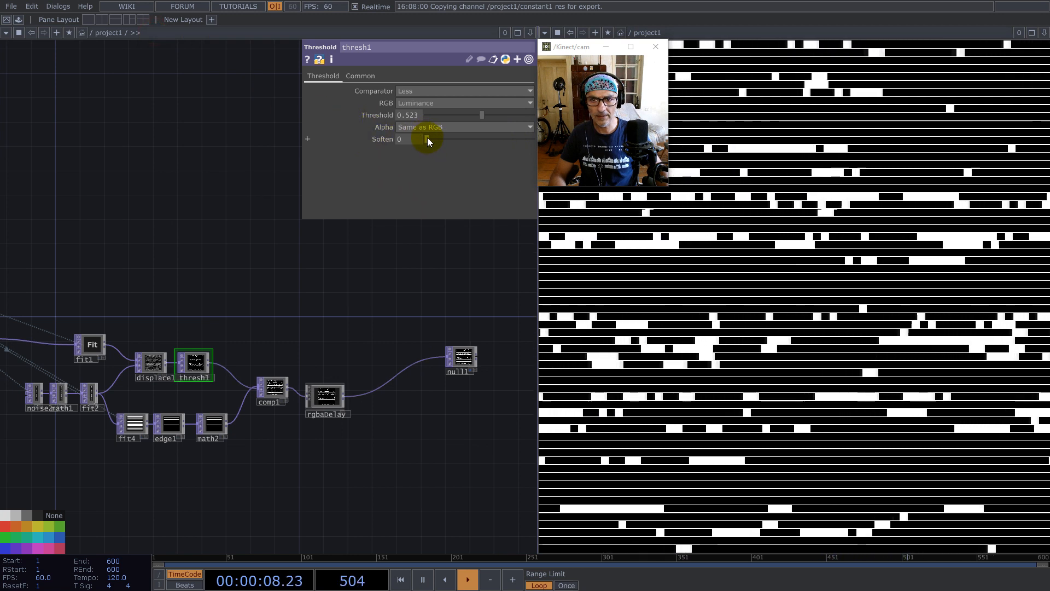
left_click_drag(426, 139, 438, 139)
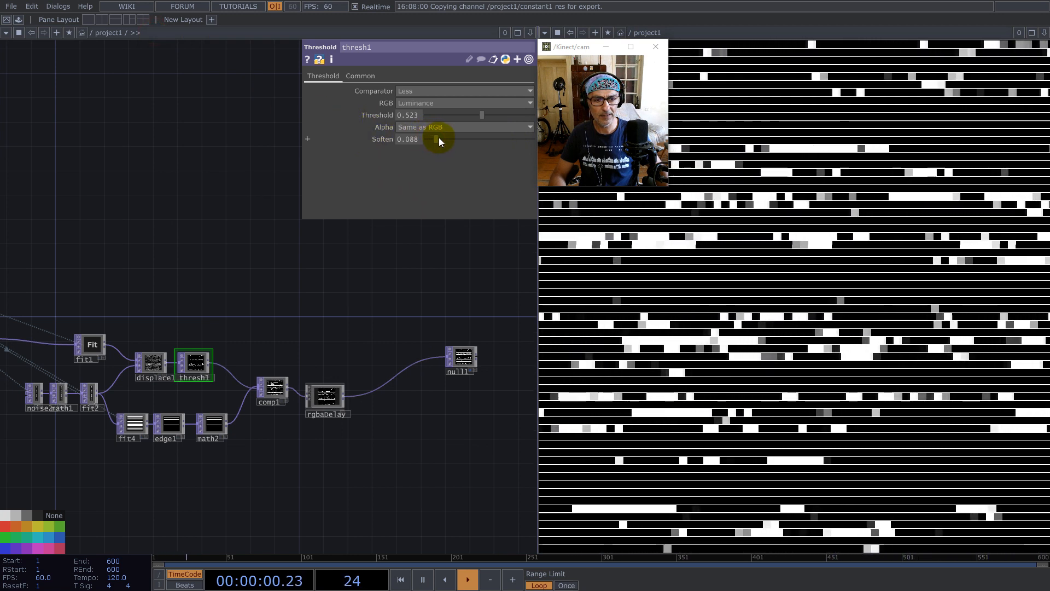
left_click_drag(435, 139, 440, 139)
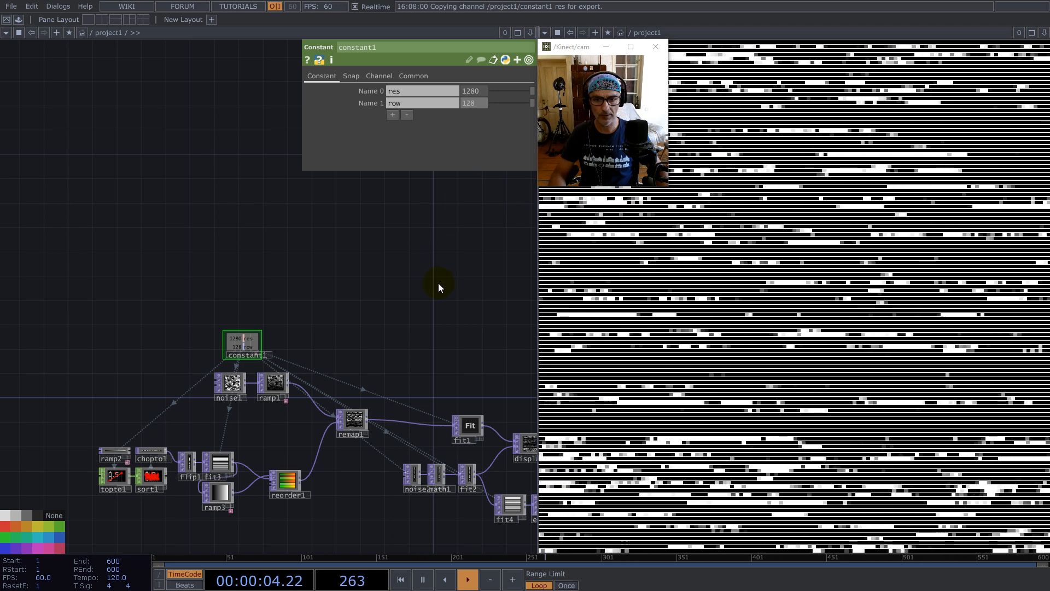
mouse_move(461, 335)
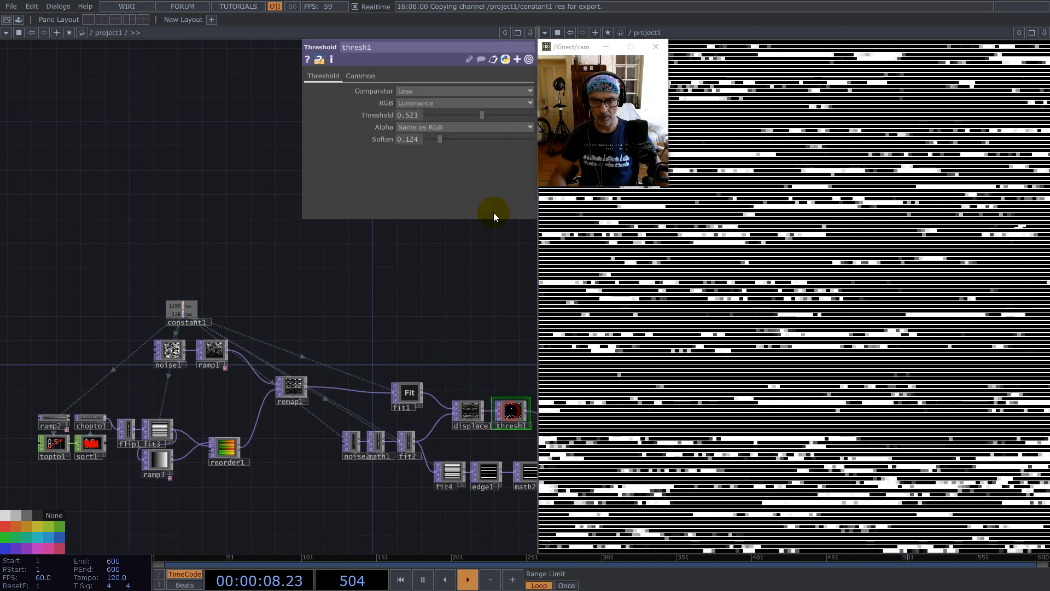
- Set thresh1's Threshold to about 0.44 and lower noise1's Offset to thin out the rows
left_click_drag(482, 115, 442, 115)
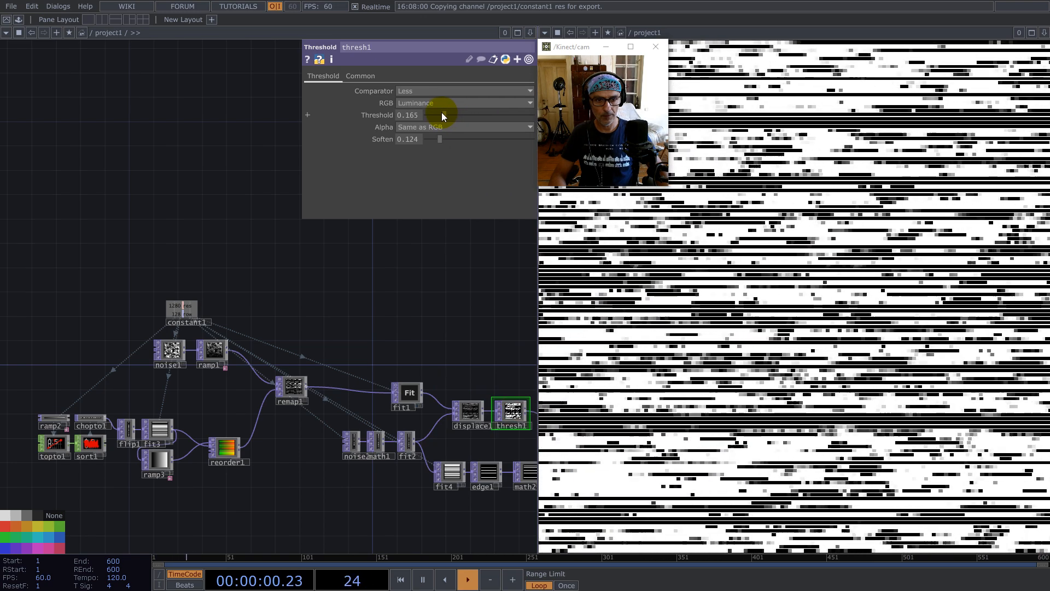
left_click_drag(442, 115, 480, 114)
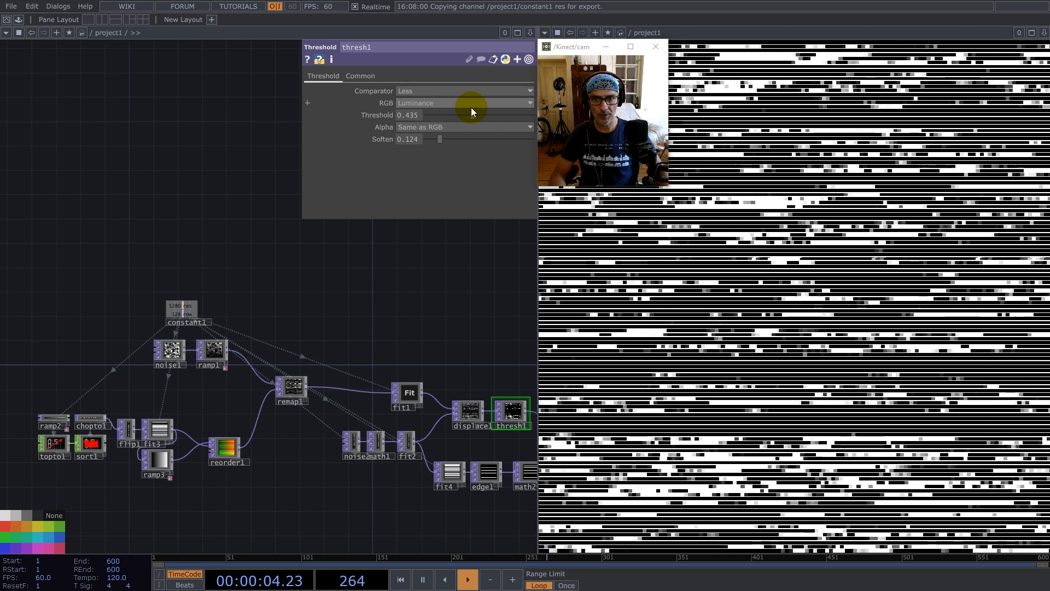
left_click(169, 352)
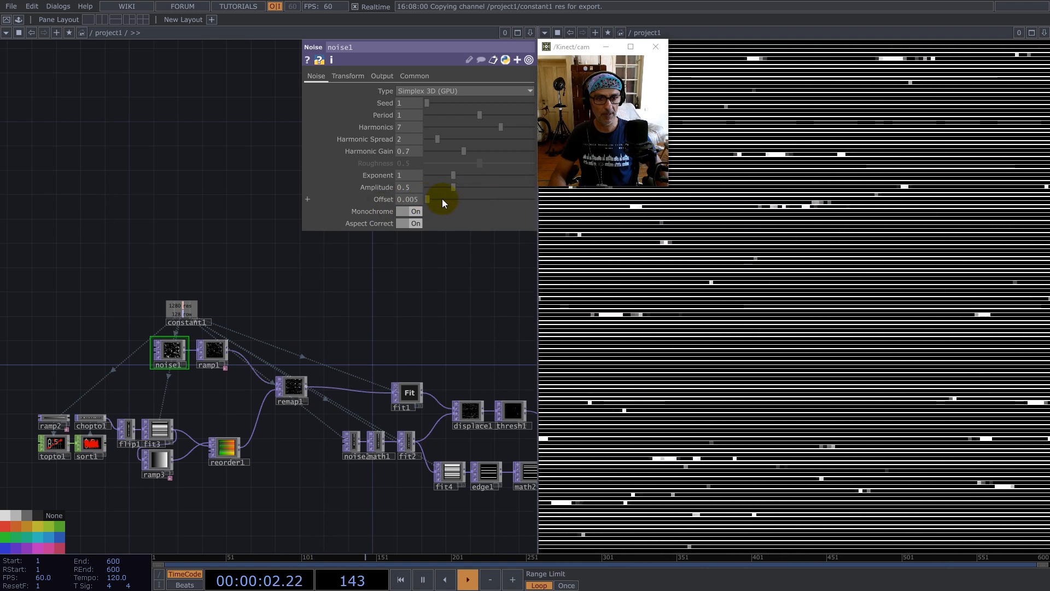
left_click_drag(442, 199, 492, 199)
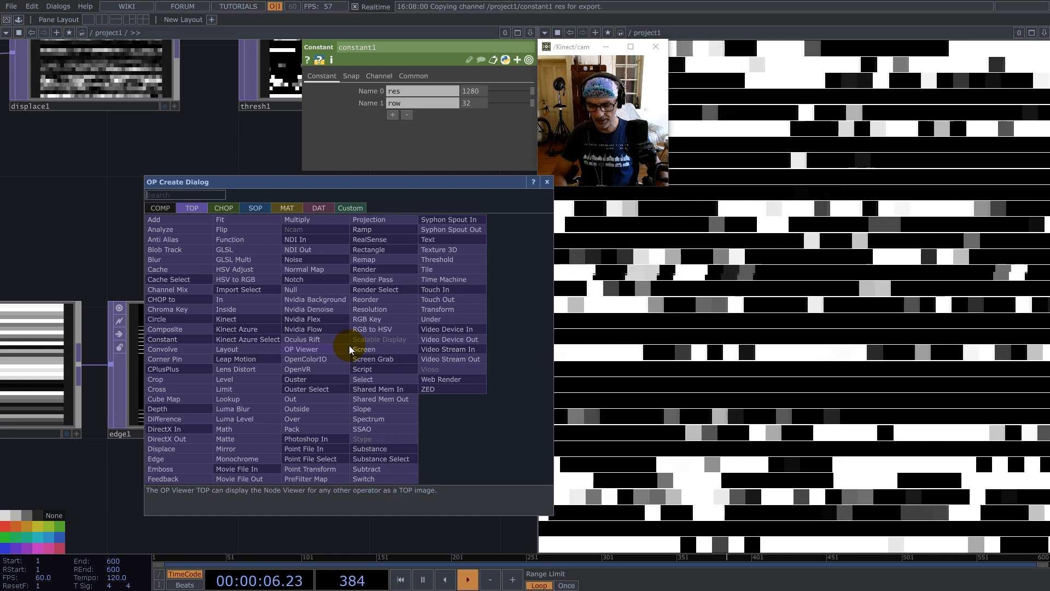
- Insert a Blur TOP between edge1 and math2 and settle its Filter Size at 2
type("bl")
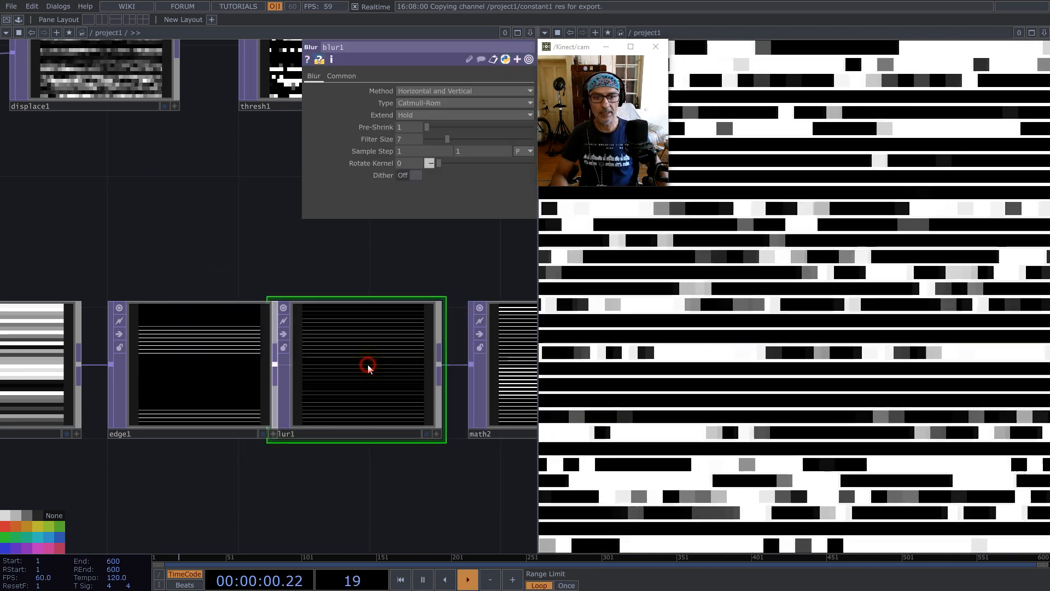
left_click_drag(447, 139, 425, 139)
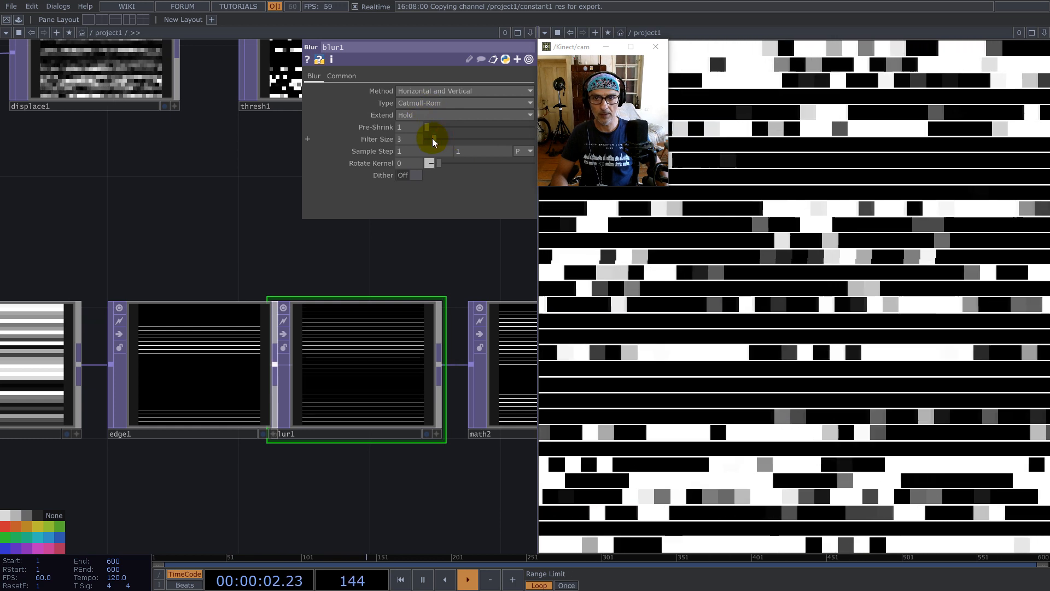
left_click_drag(426, 139, 439, 139)
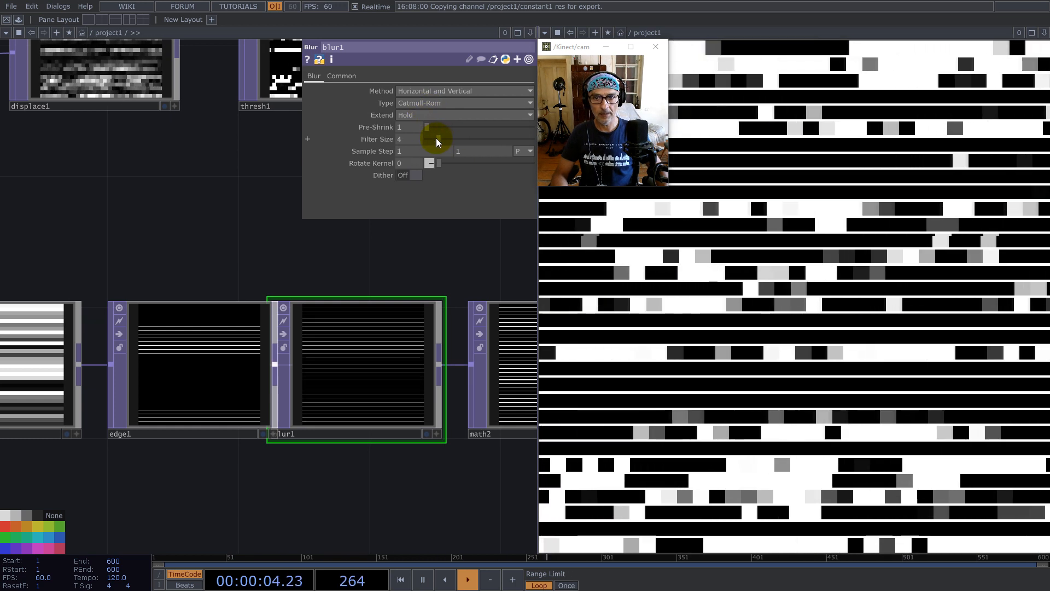
left_click_drag(435, 139, 426, 139)
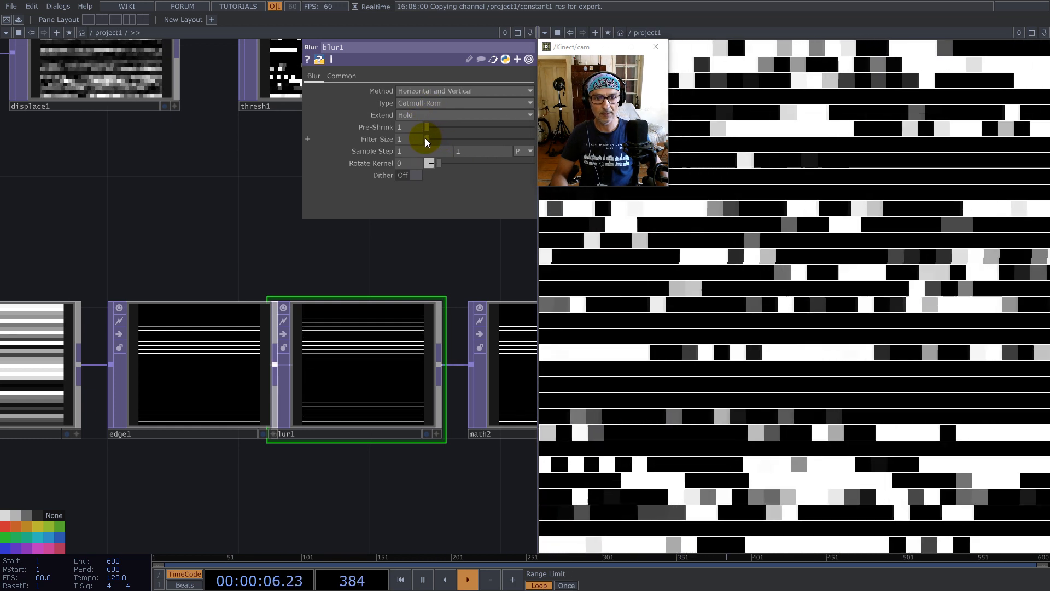
left_click_drag(427, 139, 431, 139)
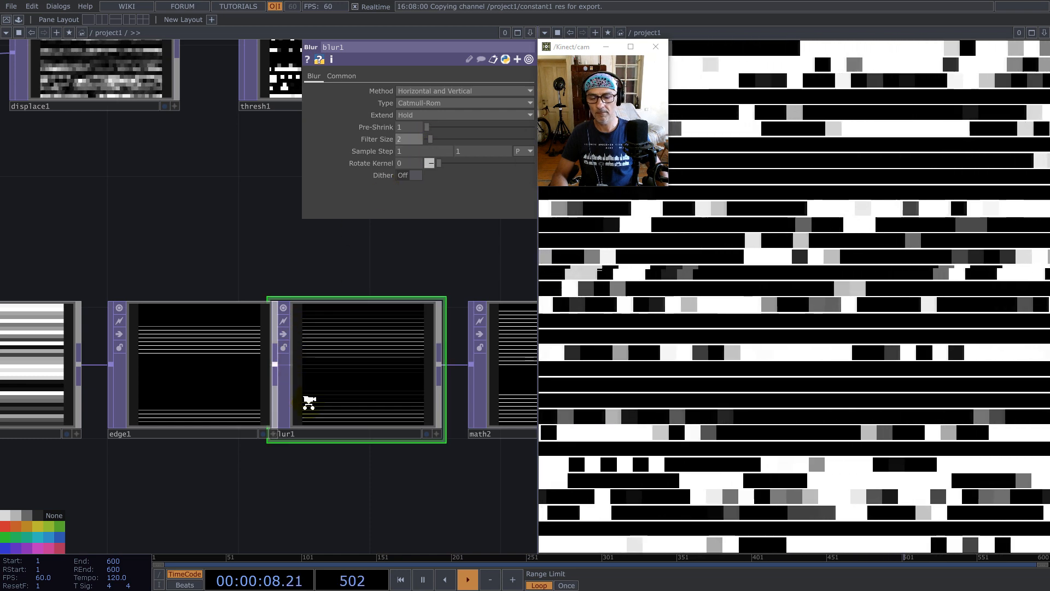